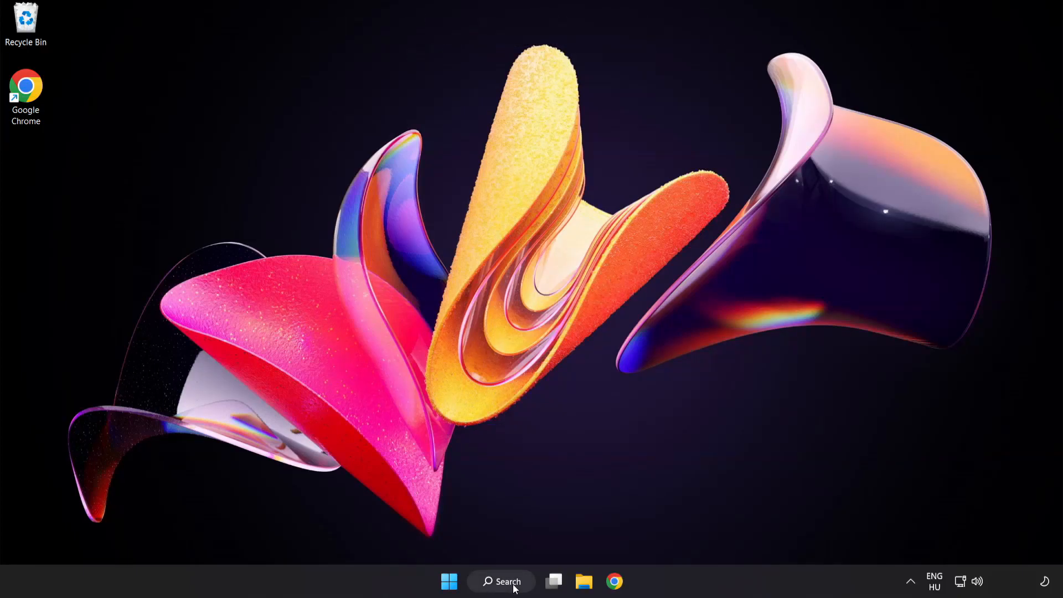
# Step: Search Windows for 'device manager' and launch Device Manager from the results
pyautogui.click(501, 582)
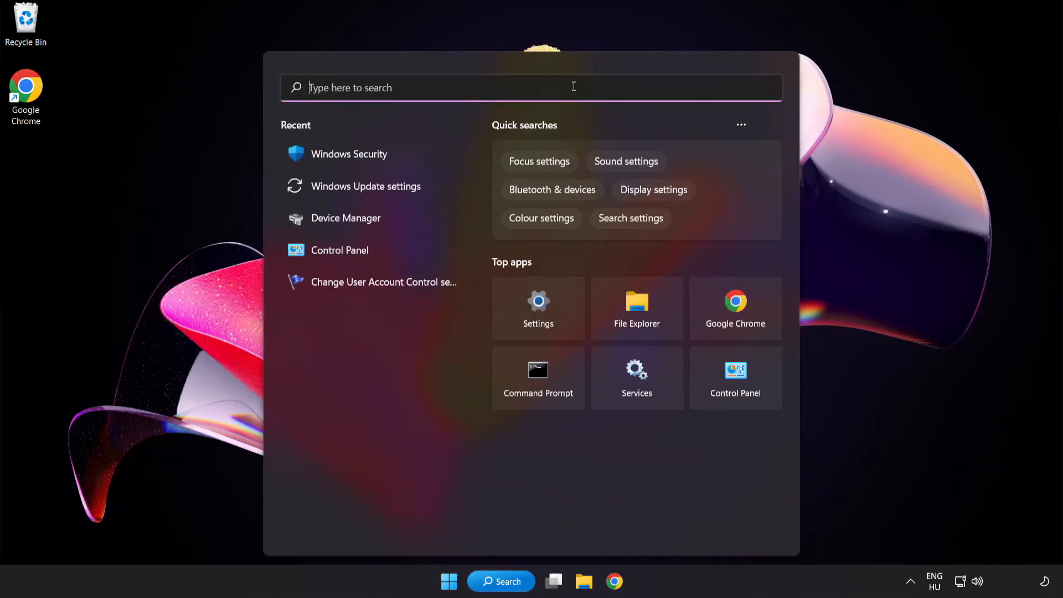
pyautogui.write('device manager')
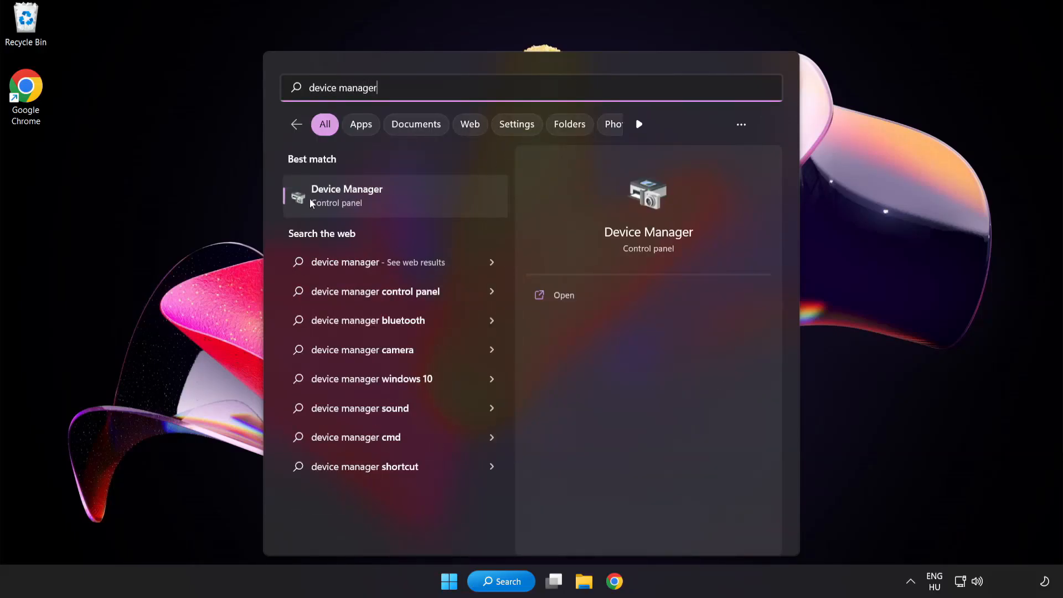
pyautogui.moveTo(425, 204)
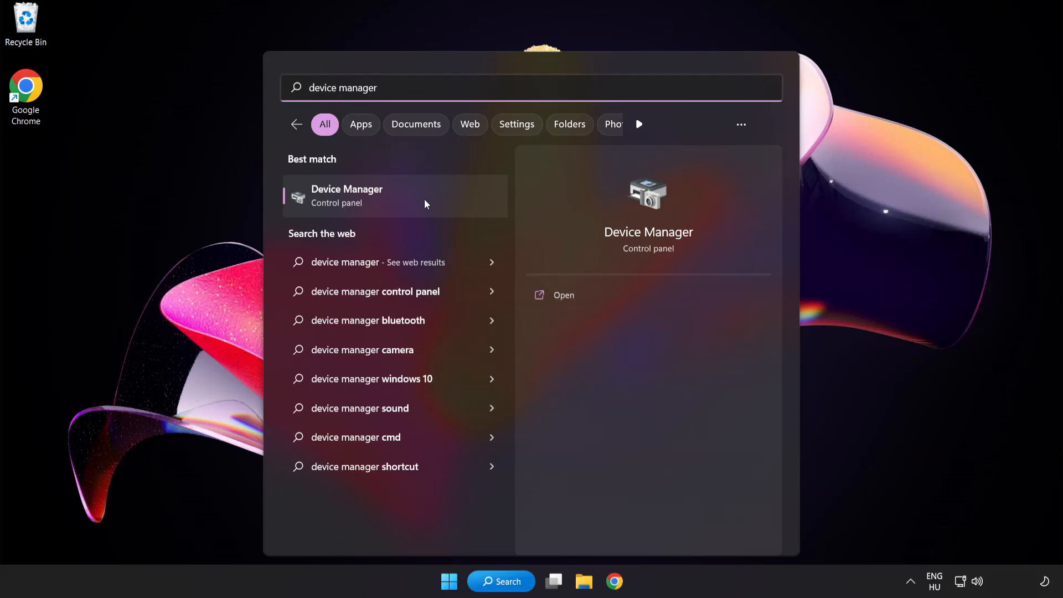
pyautogui.click(347, 196)
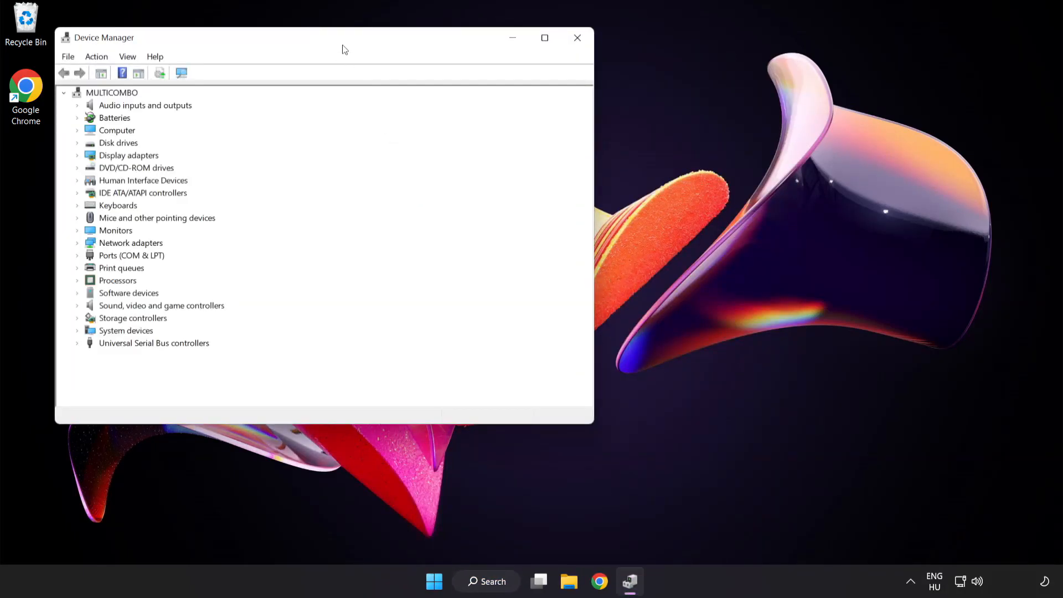
# Step: Under Display adapters, select the VMware SVGA 3D adapter and bring up its actions
pyautogui.moveTo(342, 38); pyautogui.dragTo(502, 106)
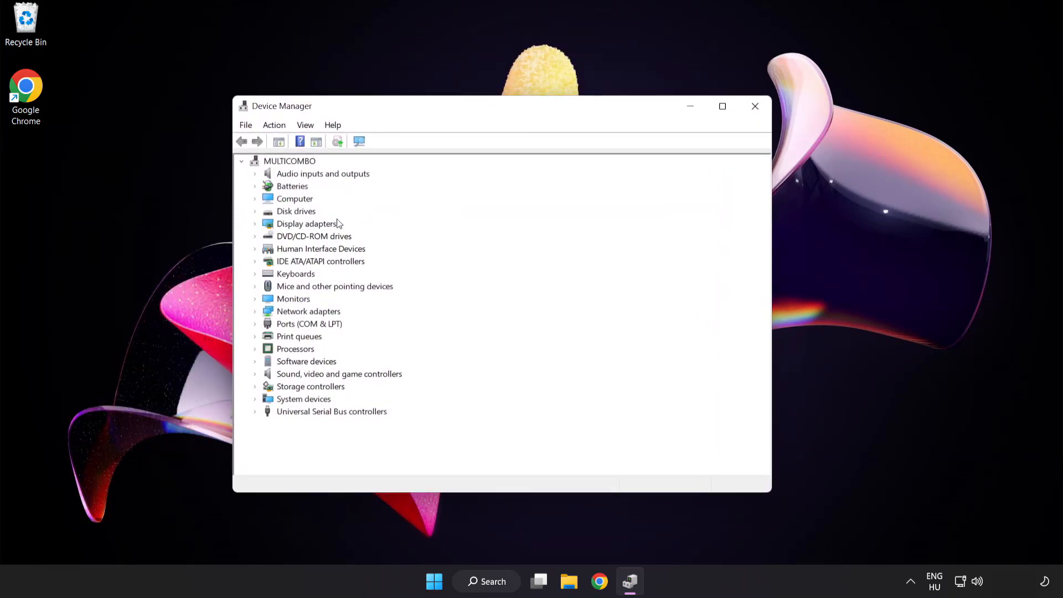
pyautogui.click(306, 224)
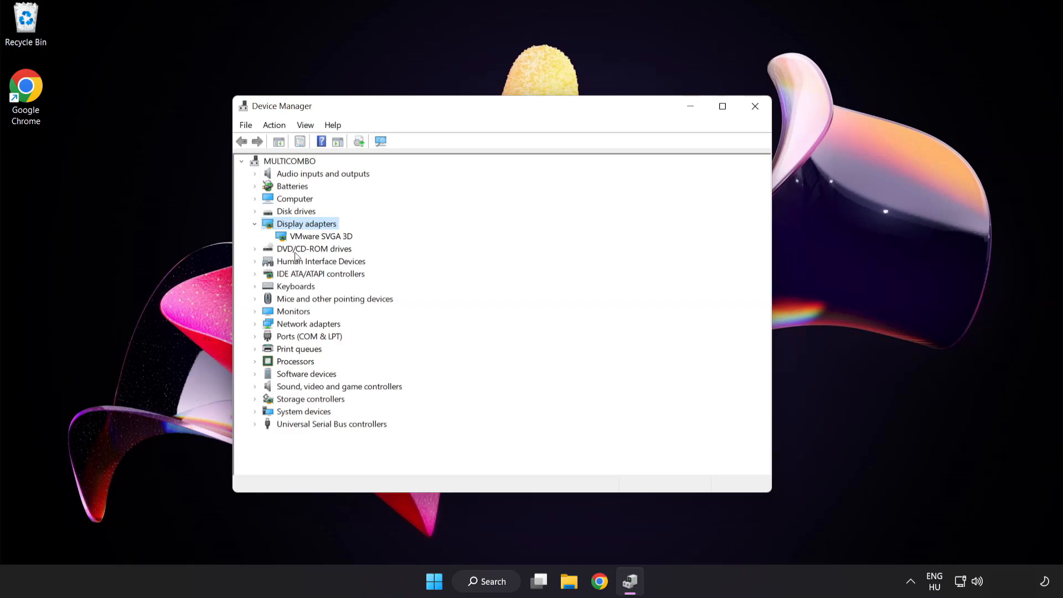
pyautogui.click(321, 236)
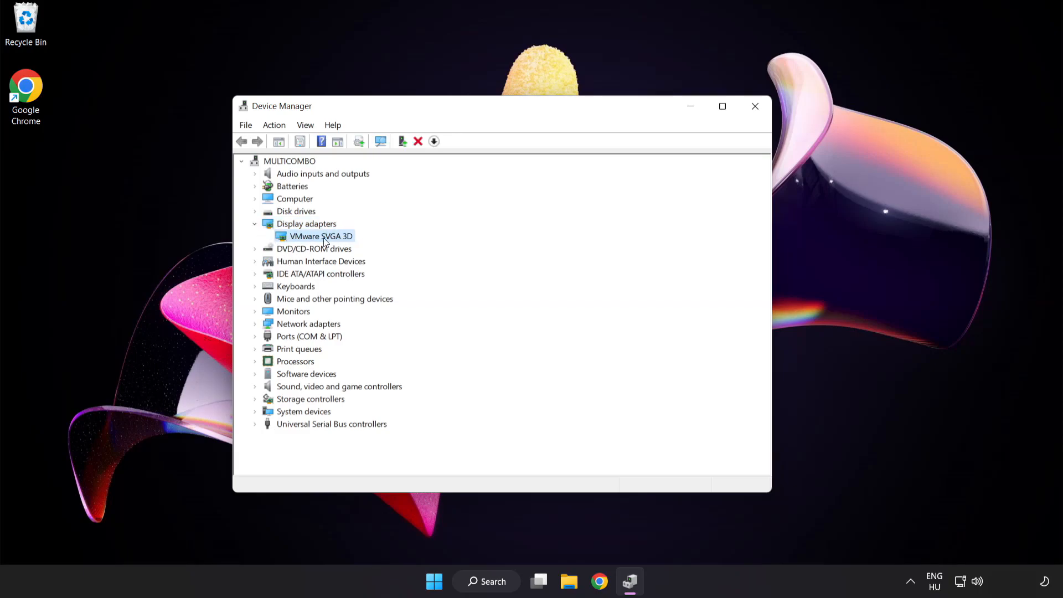
pyautogui.rightClick(321, 236)
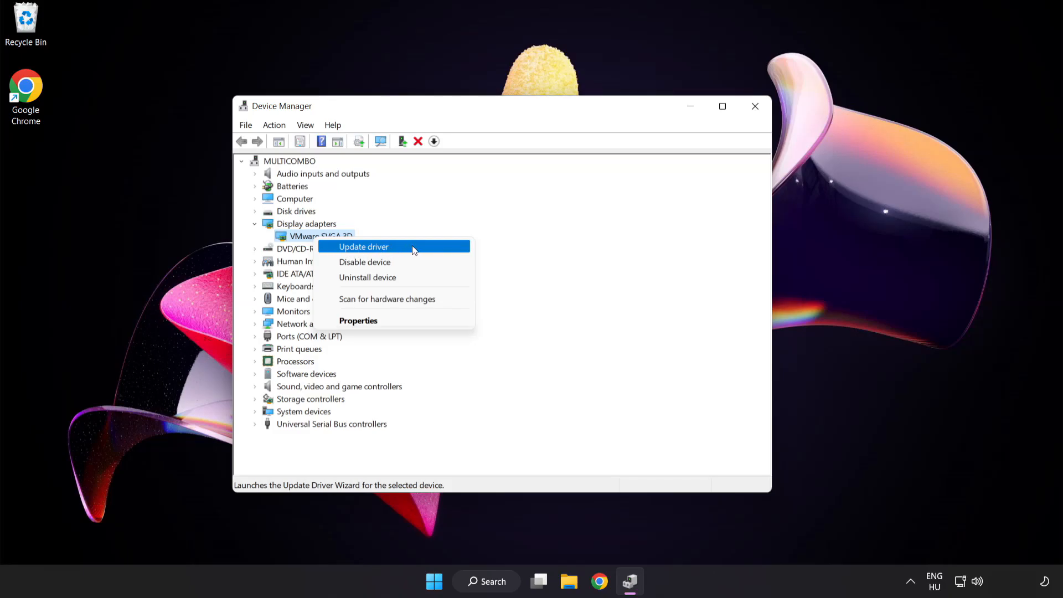
# Step: Update the driver with automatic search, confirm it is already up to date, and close the wizard
pyautogui.click(363, 246)
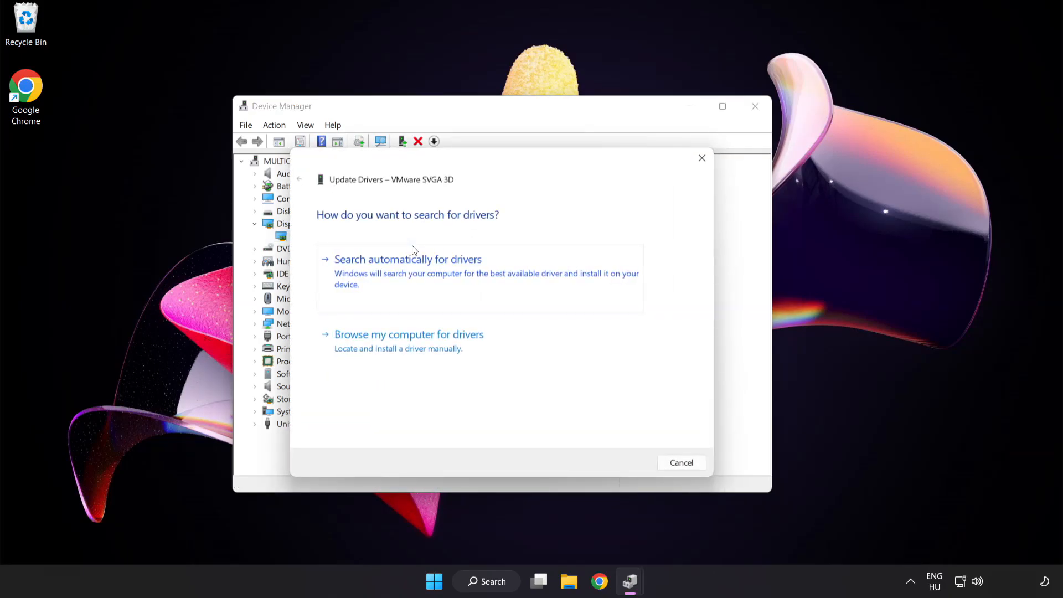
pyautogui.moveTo(320, 228)
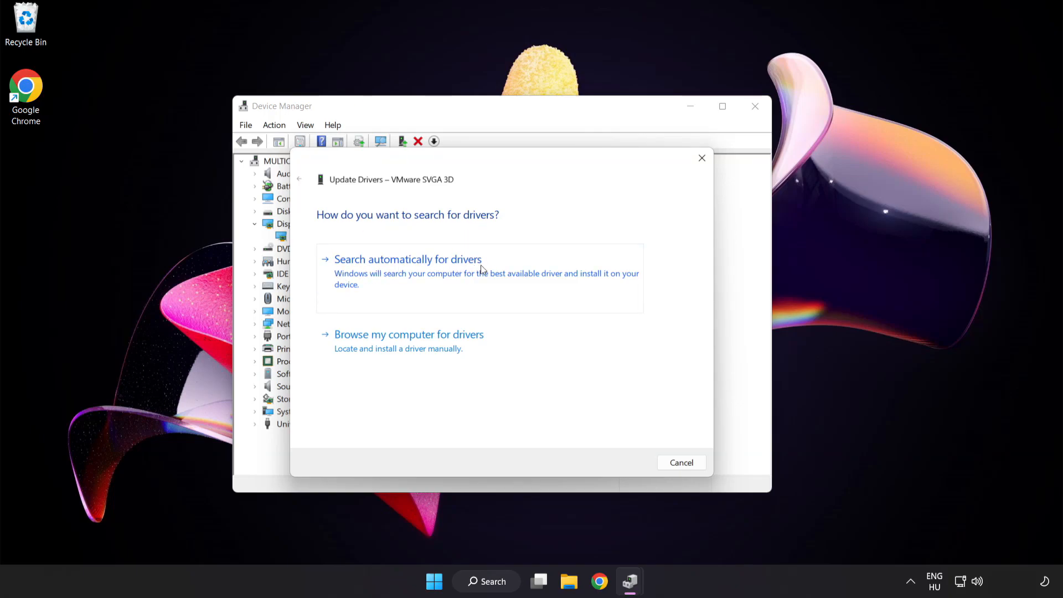
pyautogui.moveTo(464, 276)
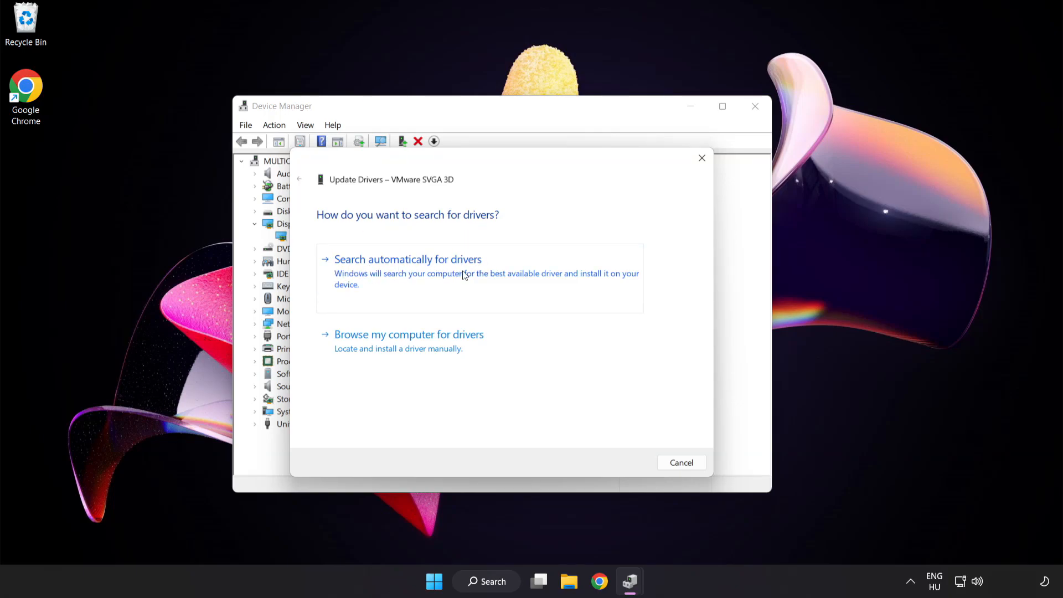
pyautogui.click(408, 259)
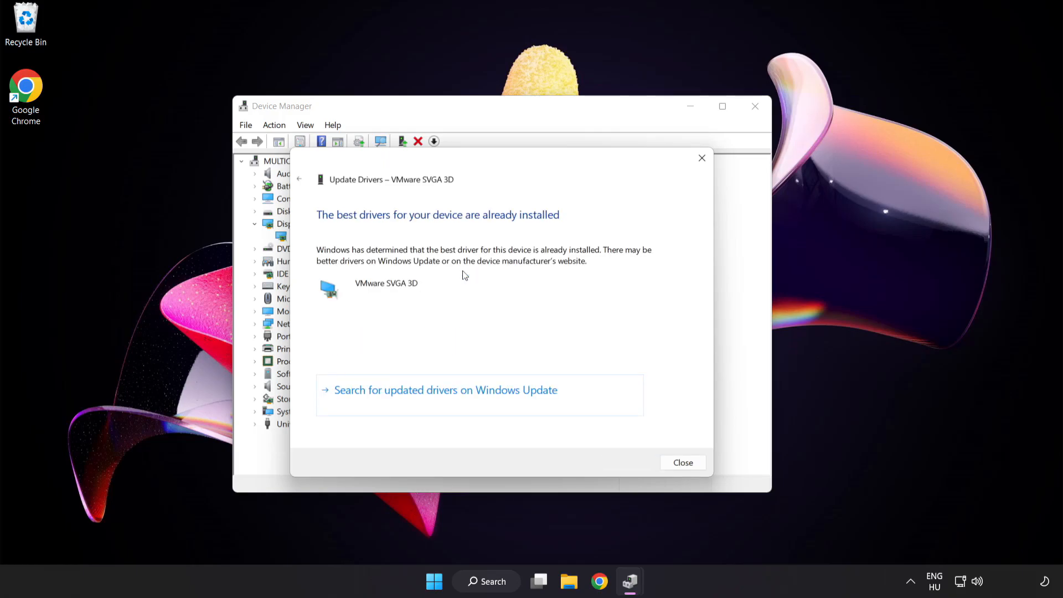
pyautogui.moveTo(549, 225)
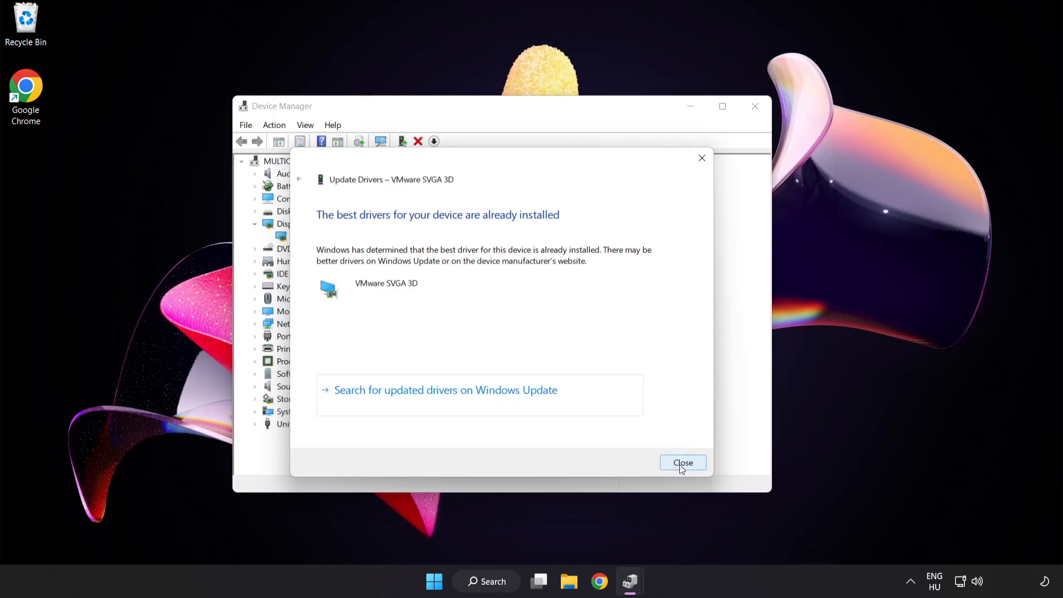
pyautogui.click(683, 463)
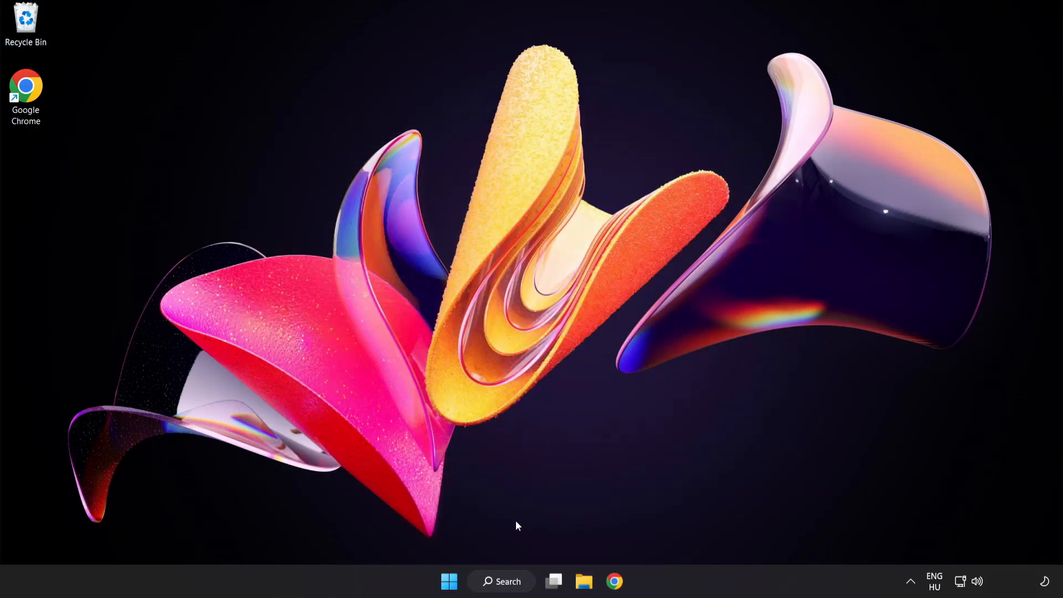
# Step: Search Windows for 'up' to bring up Windows Update settings as the best match
pyautogui.click(501, 581)
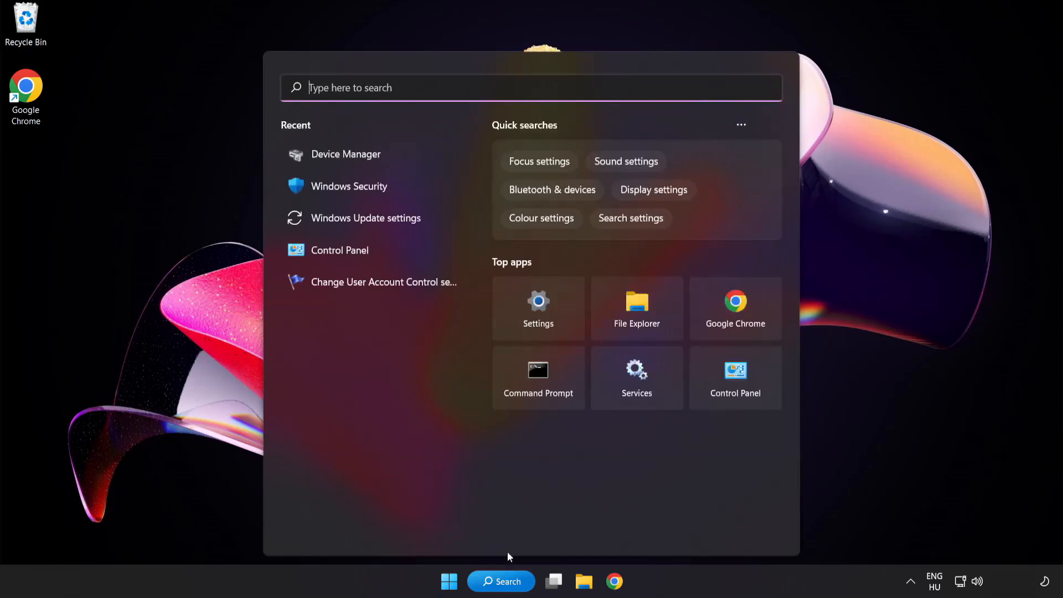
pyautogui.write('update')
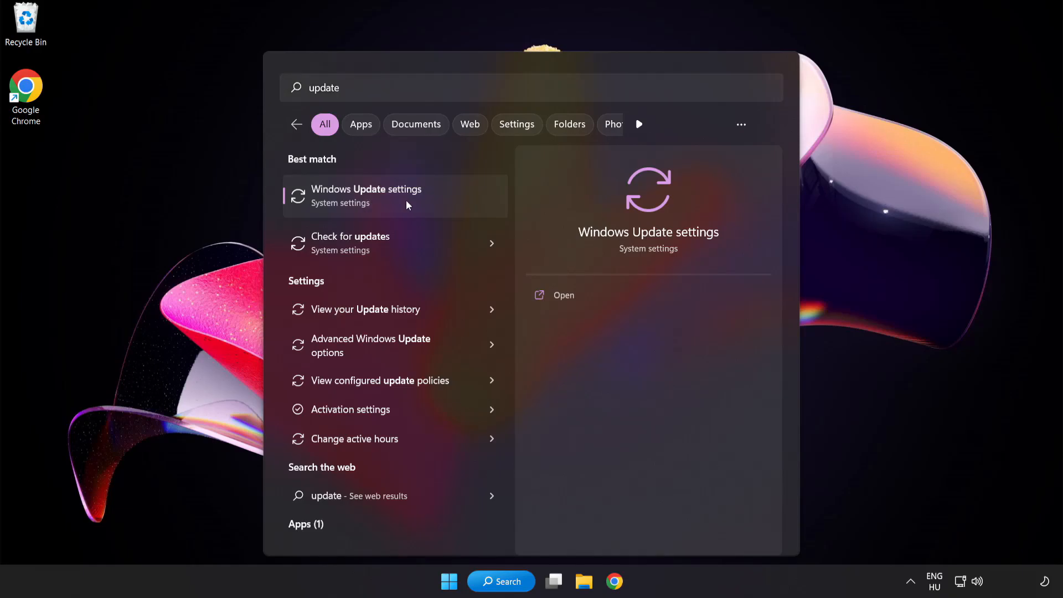
# Step: In Windows Update settings, check for updates, see 'You're up to date', and close Settings
pyautogui.click(366, 196)
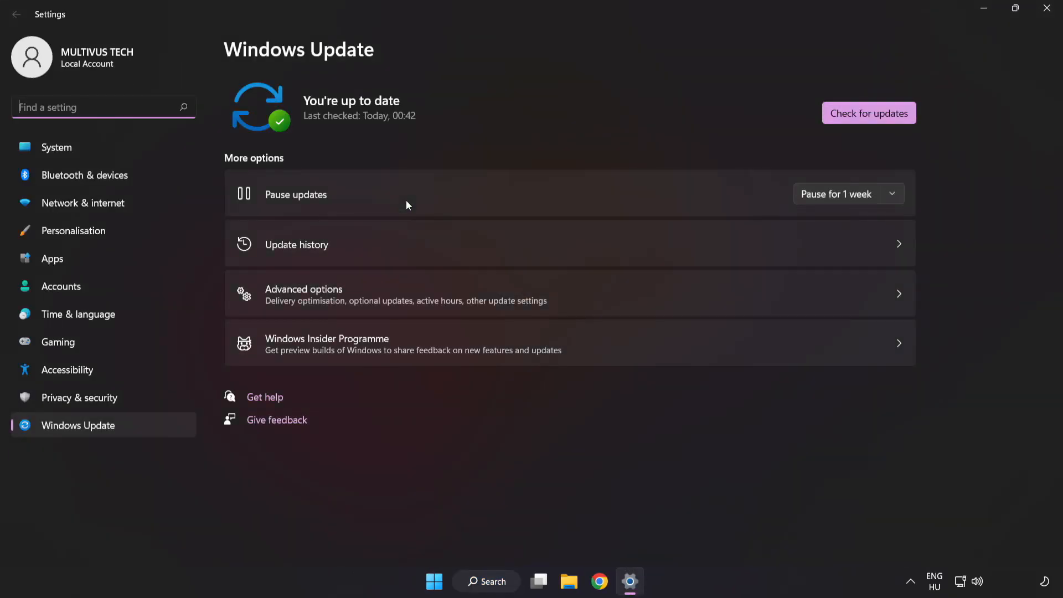
pyautogui.moveTo(641, 102)
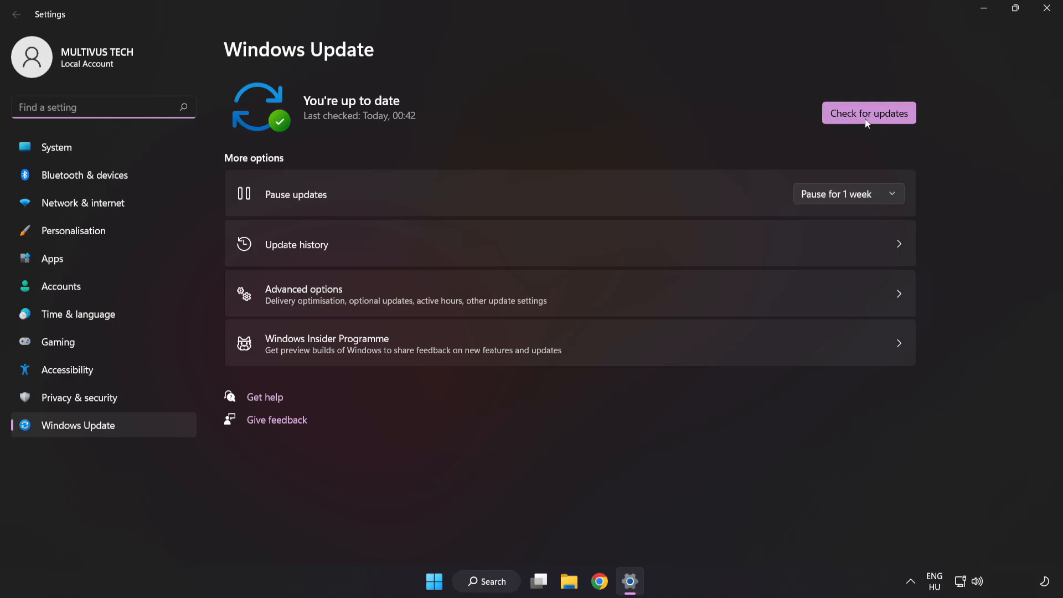
pyautogui.click(868, 113)
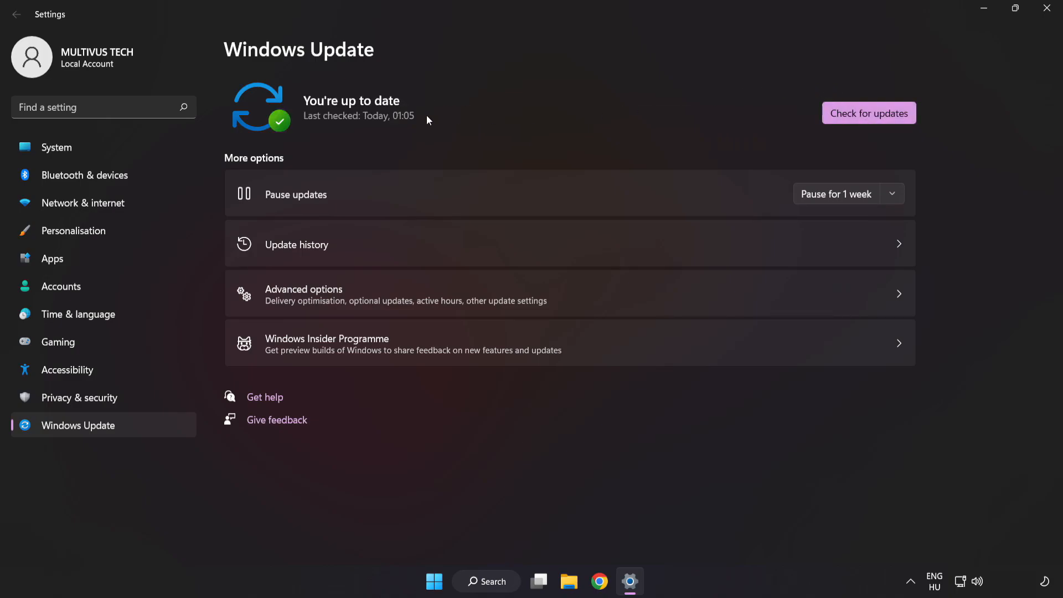
pyautogui.moveTo(1046, 9)
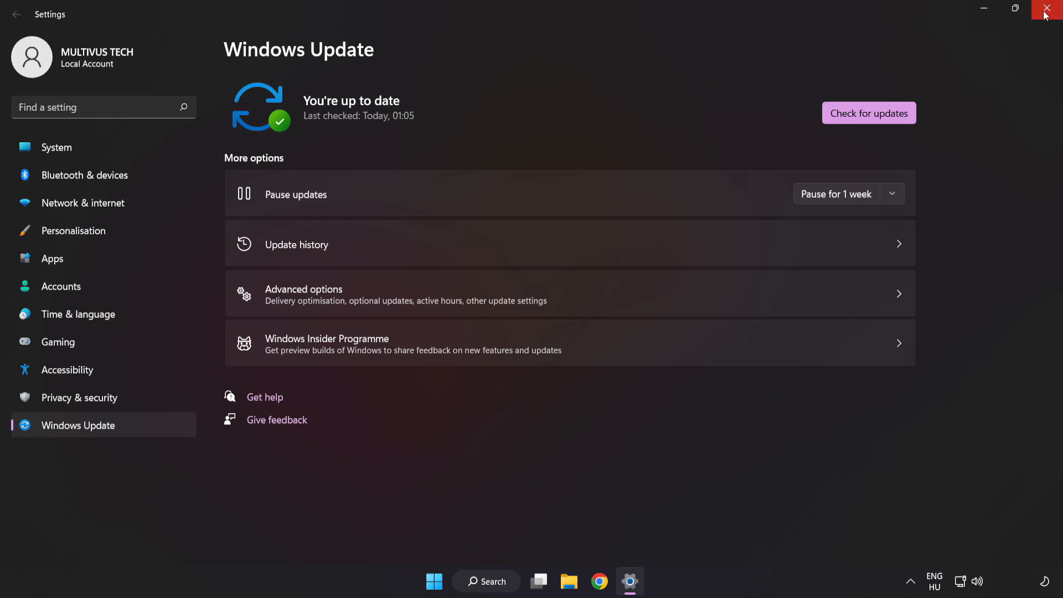
pyautogui.click(1050, 9)
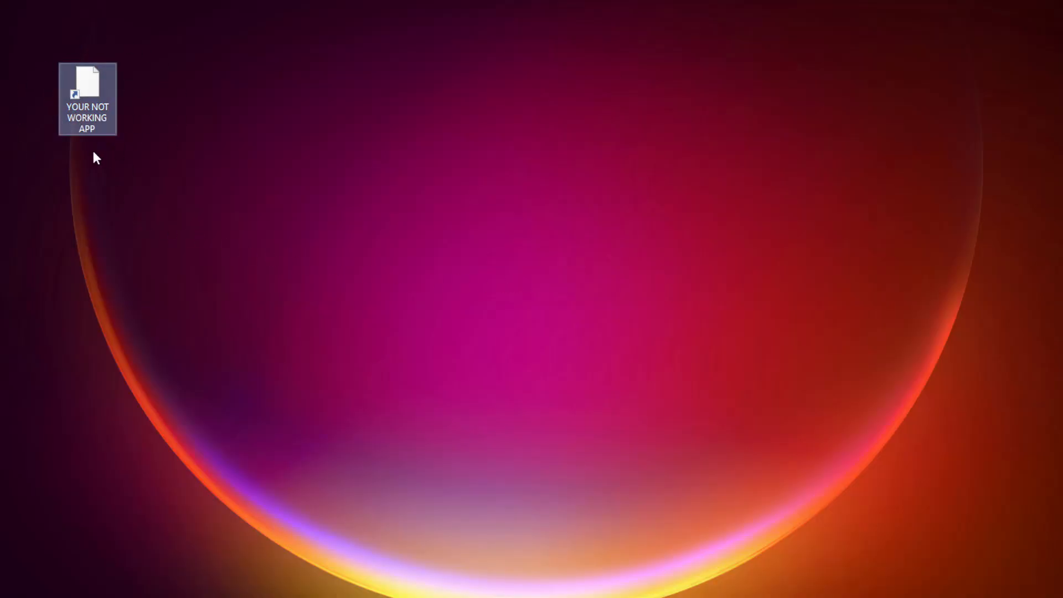
# Step: Bring up the Properties dialog of the 'YOUR NOT WORKING APP' desktop shortcut
pyautogui.rightClick(87, 83)
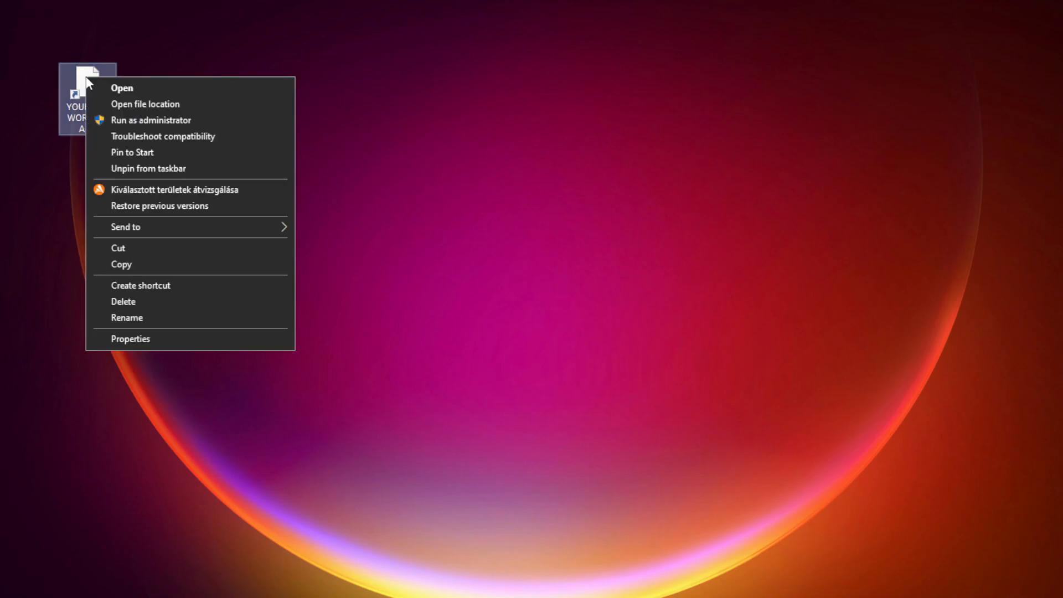
pyautogui.moveTo(163, 339)
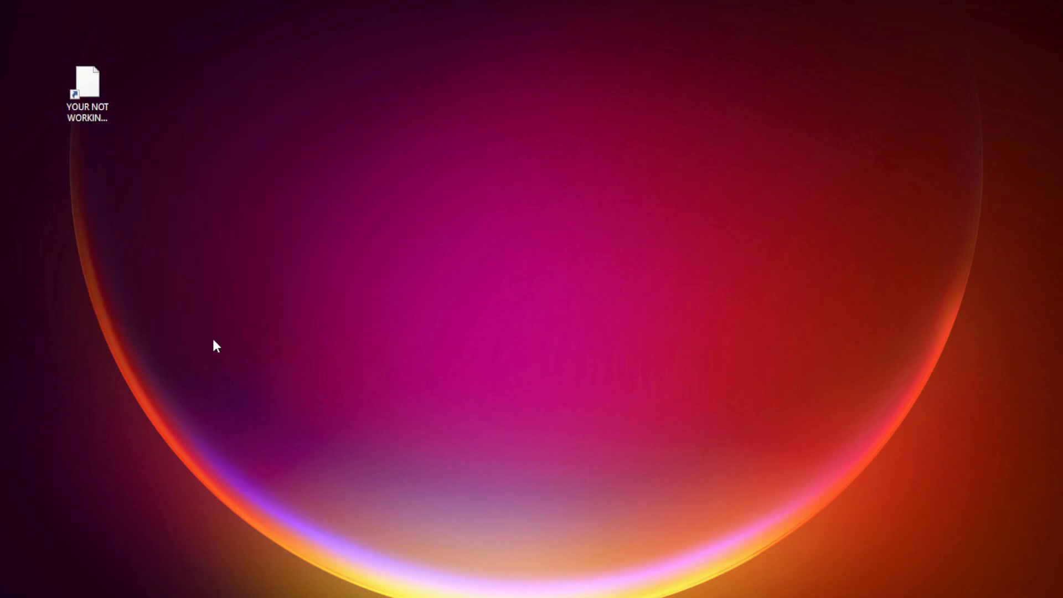
pyautogui.doubleClick(87, 78)
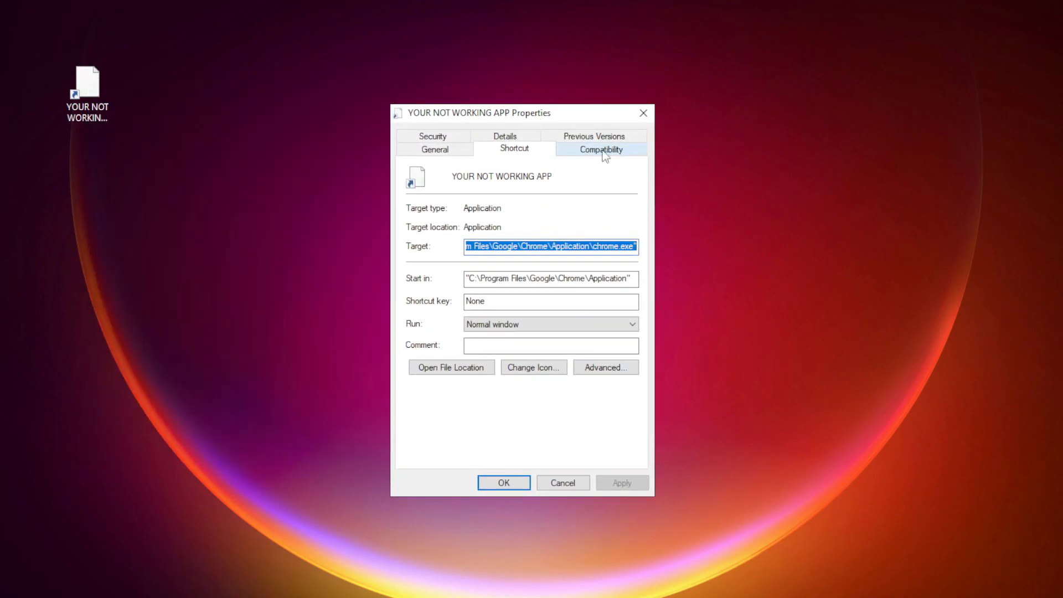
# Step: On Compatibility, enable Windows 8 mode, Disable fullscreen optimizations and Run as administrator
pyautogui.click(601, 150)
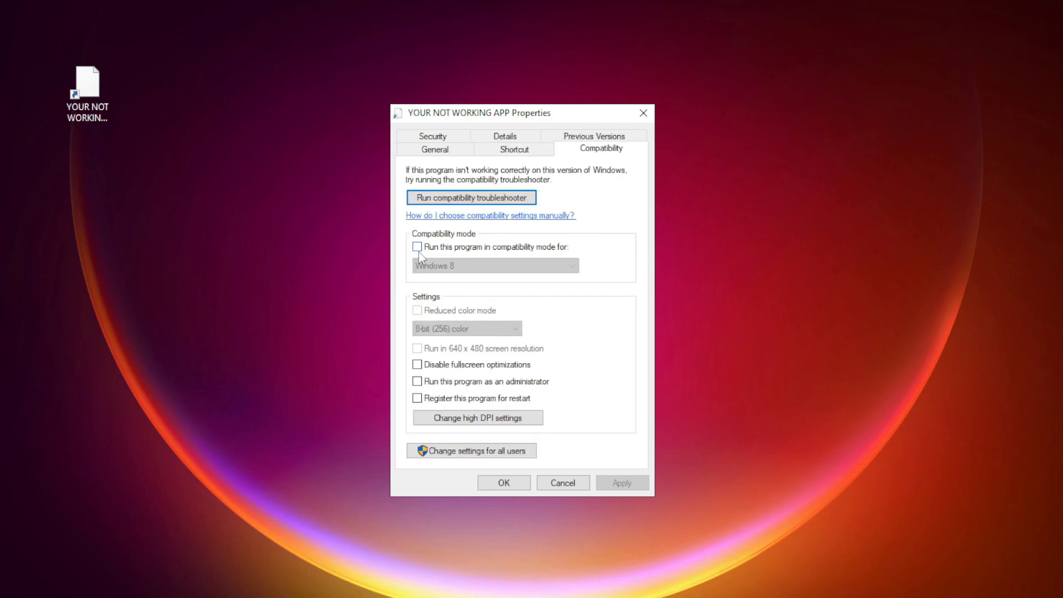
pyautogui.moveTo(432, 253)
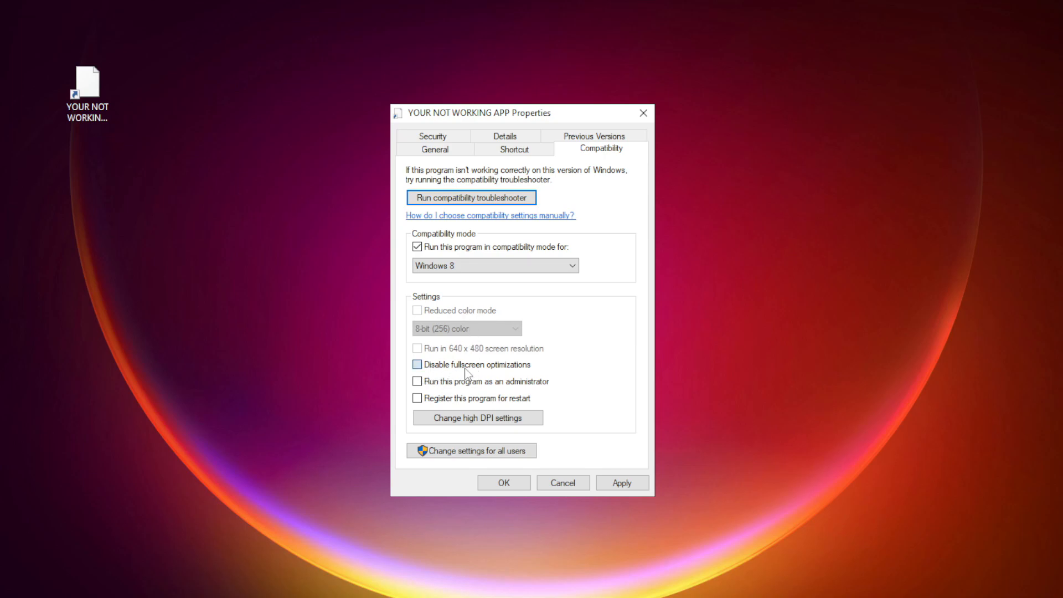
pyautogui.click(416, 364)
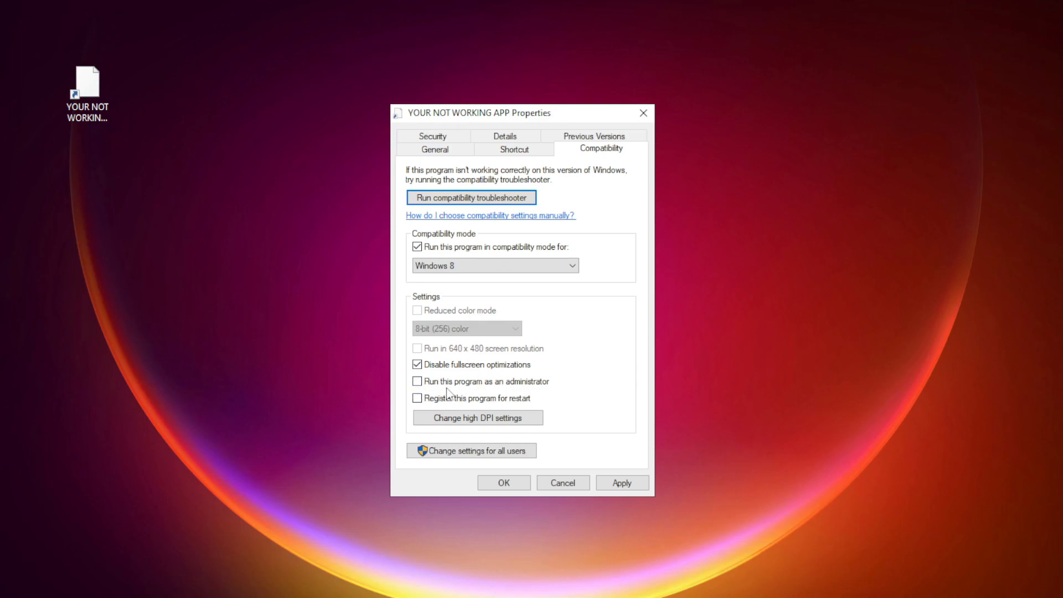
pyautogui.click(416, 381)
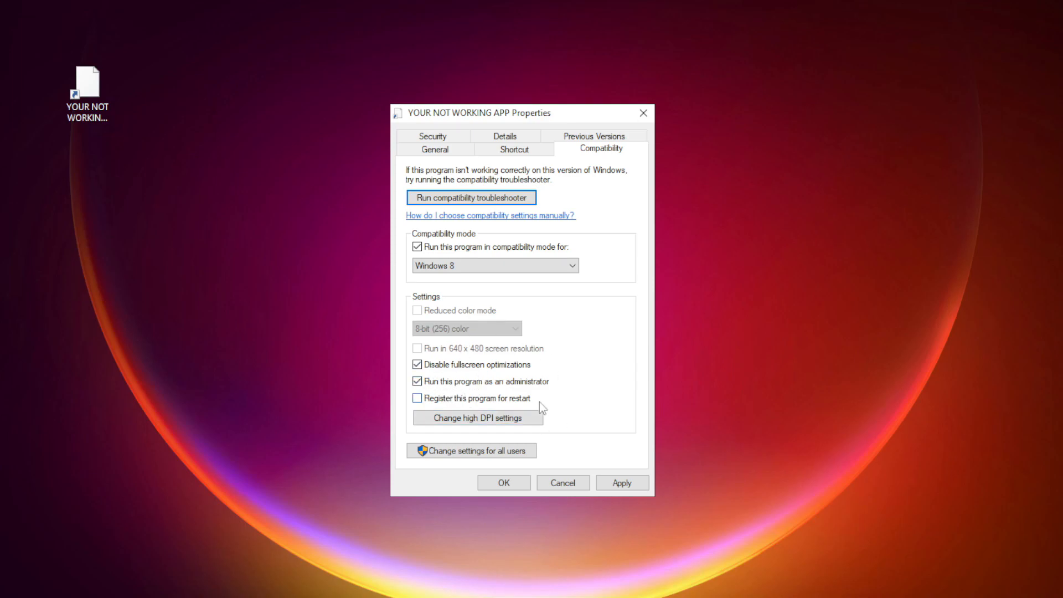
pyautogui.moveTo(600, 354)
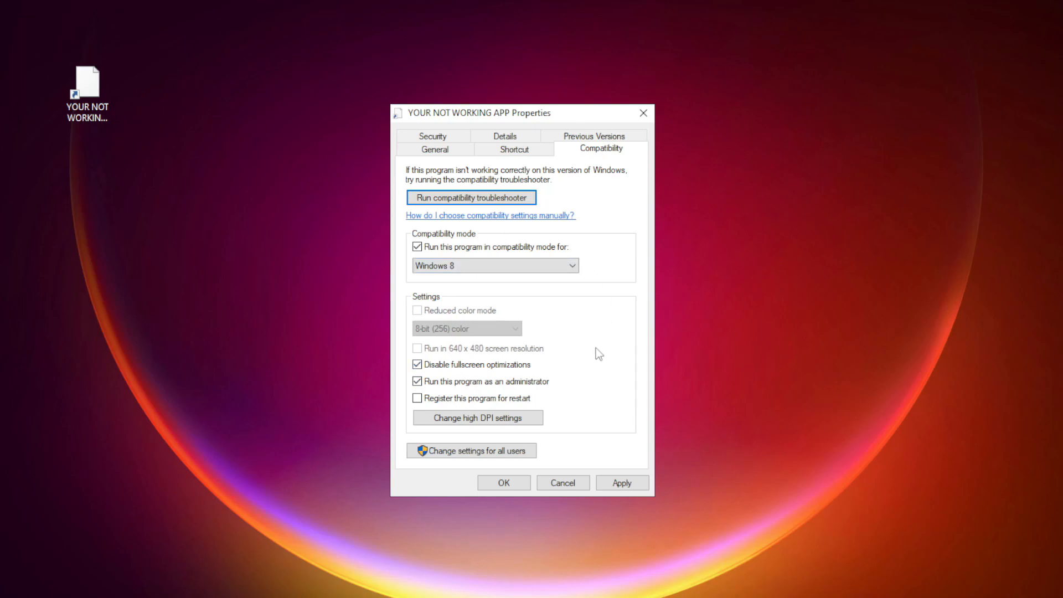
# Step: Apply the compatibility settings and close the Properties dialog with OK
pyautogui.click(504, 483)
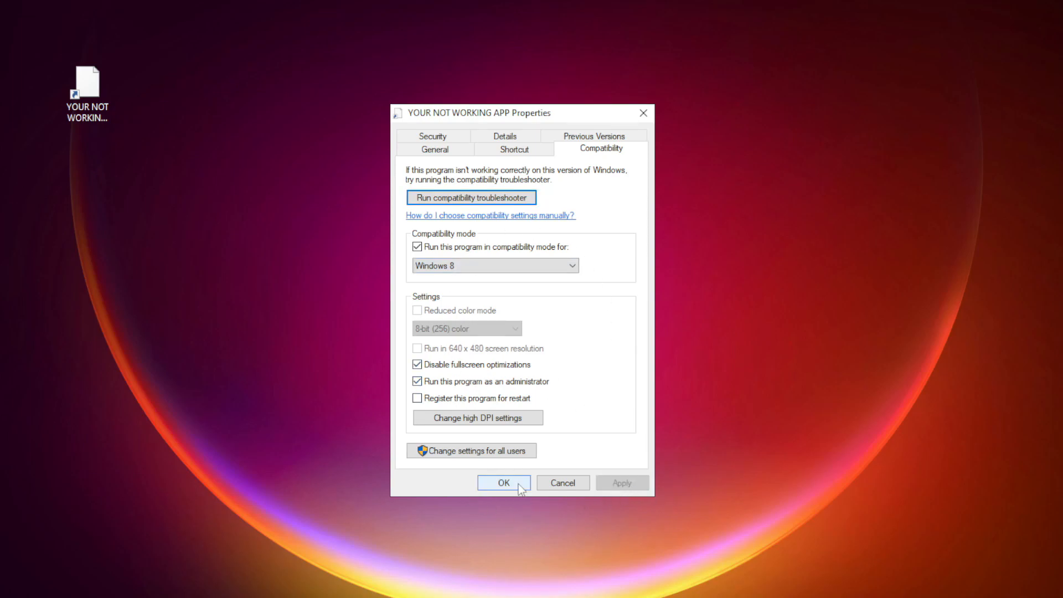
pyautogui.click(504, 482)
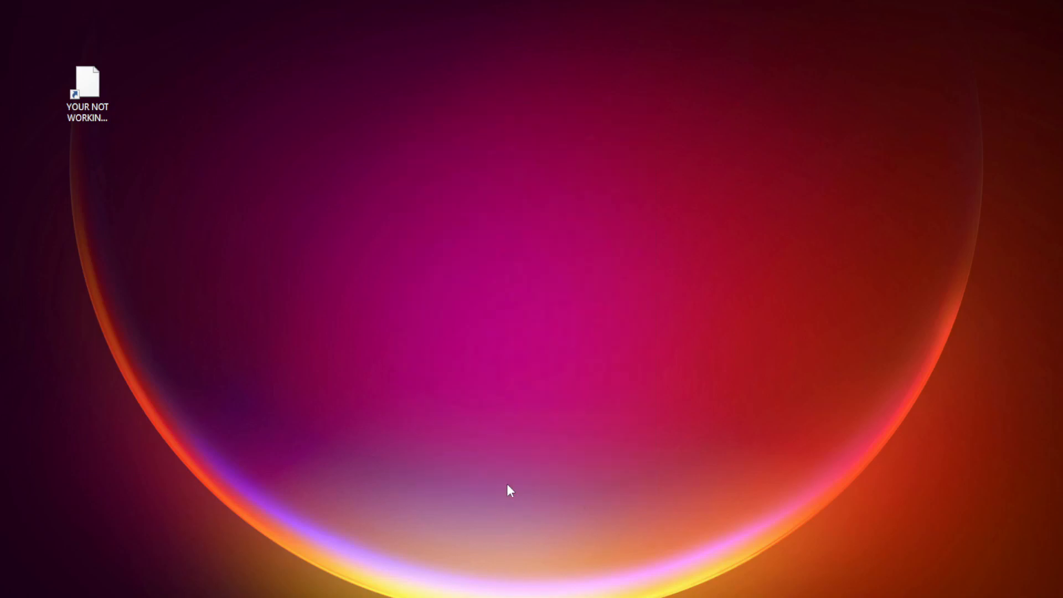
pyautogui.click(88, 80)
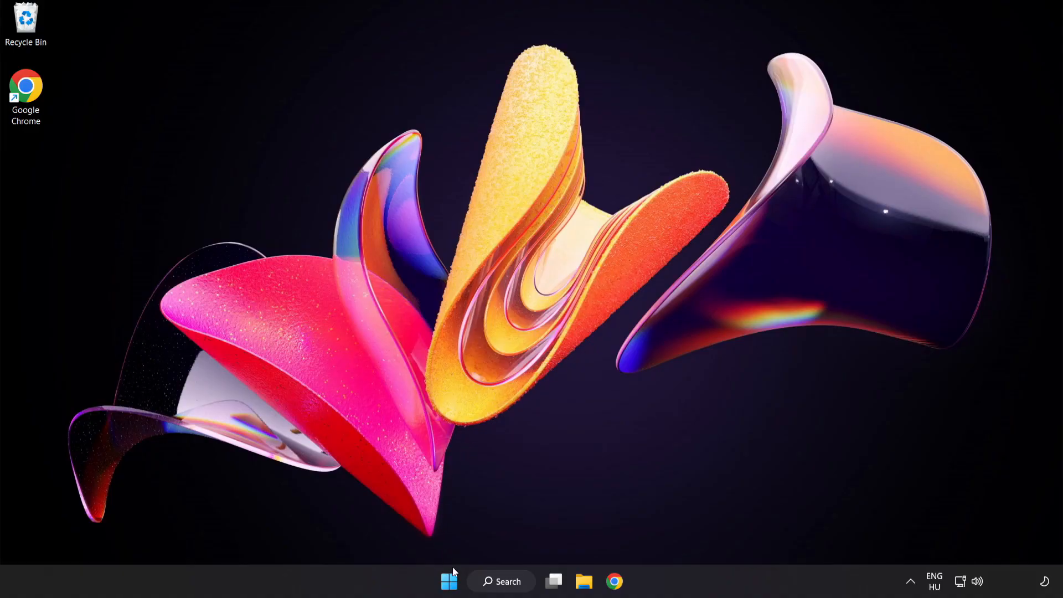
pyautogui.moveTo(448, 582)
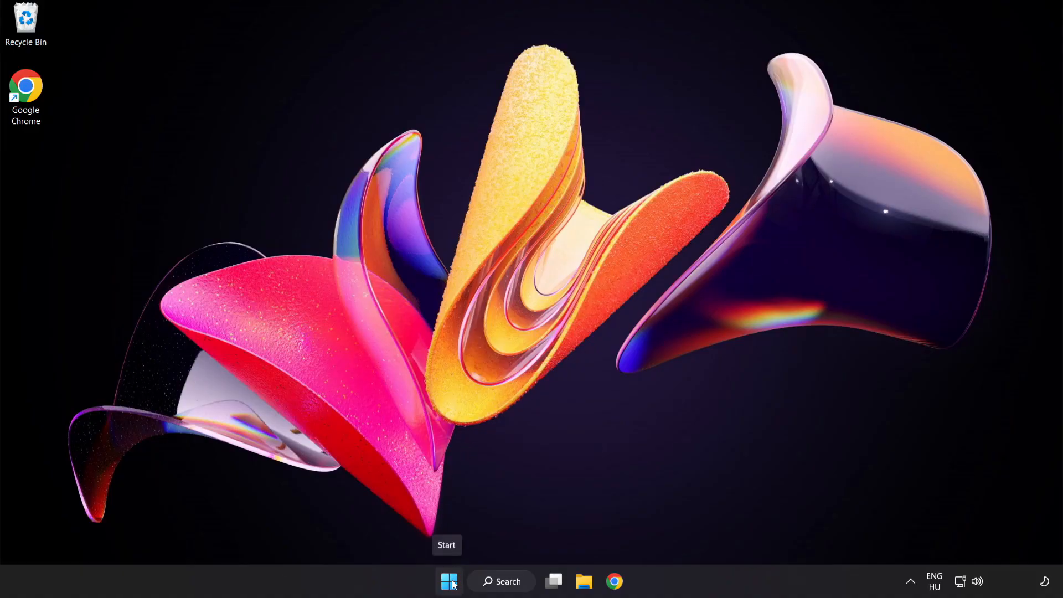
# Step: Launch Task Manager from the Start button's Quick Link menu
pyautogui.rightClick(449, 580)
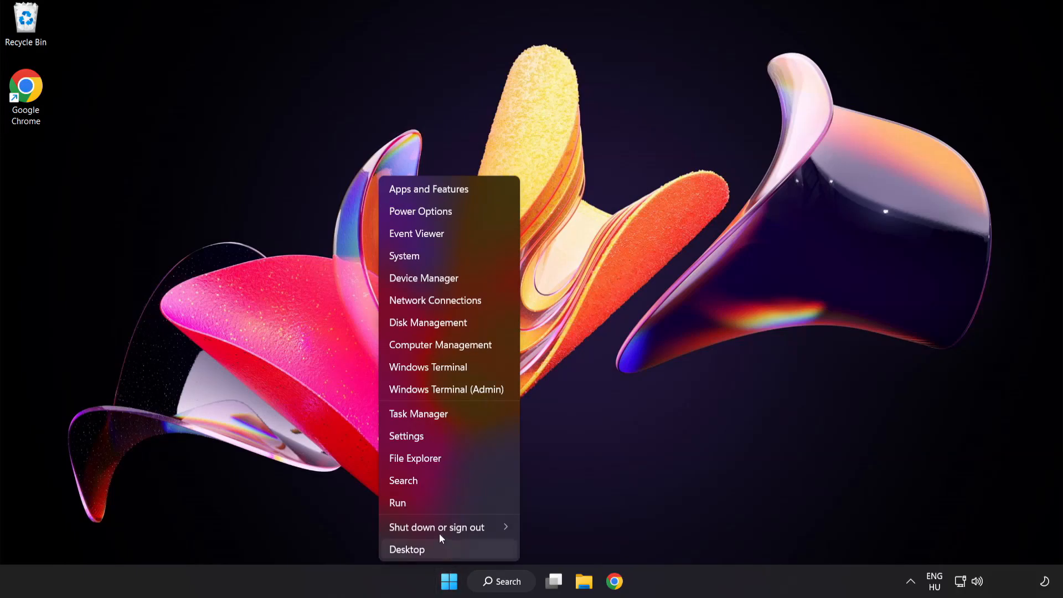
pyautogui.moveTo(461, 419)
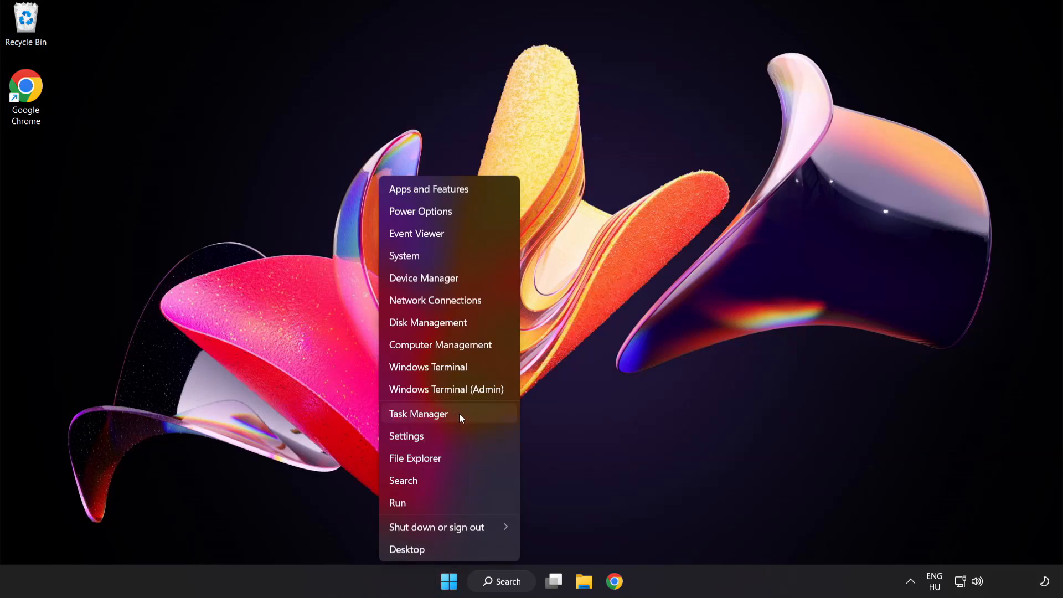
pyautogui.click(419, 415)
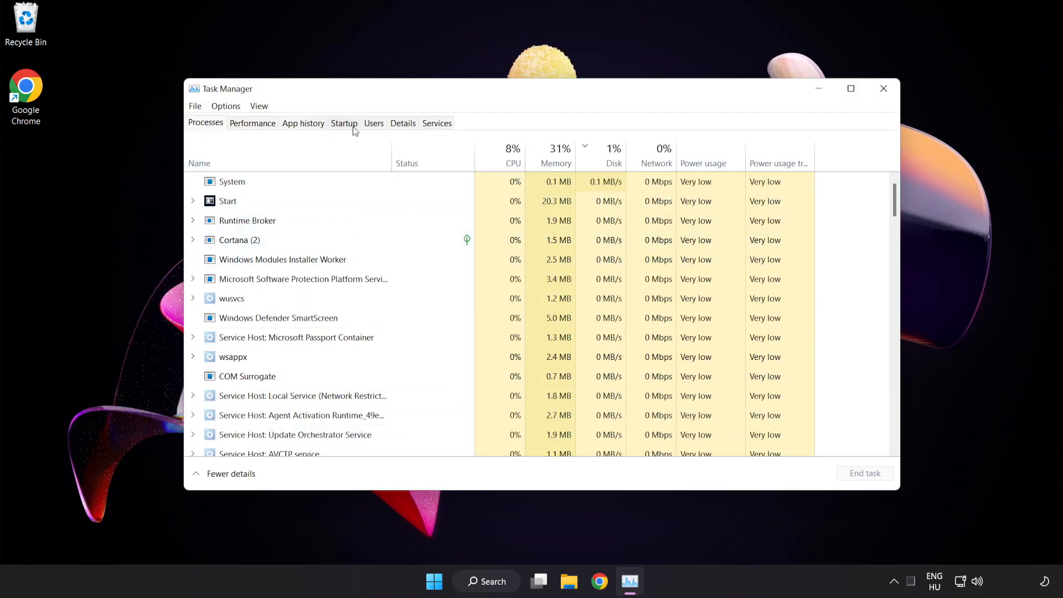
# Step: In Startup, disable Cortana and the Windows Security notification icon, then close Task Manager
pyautogui.click(343, 123)
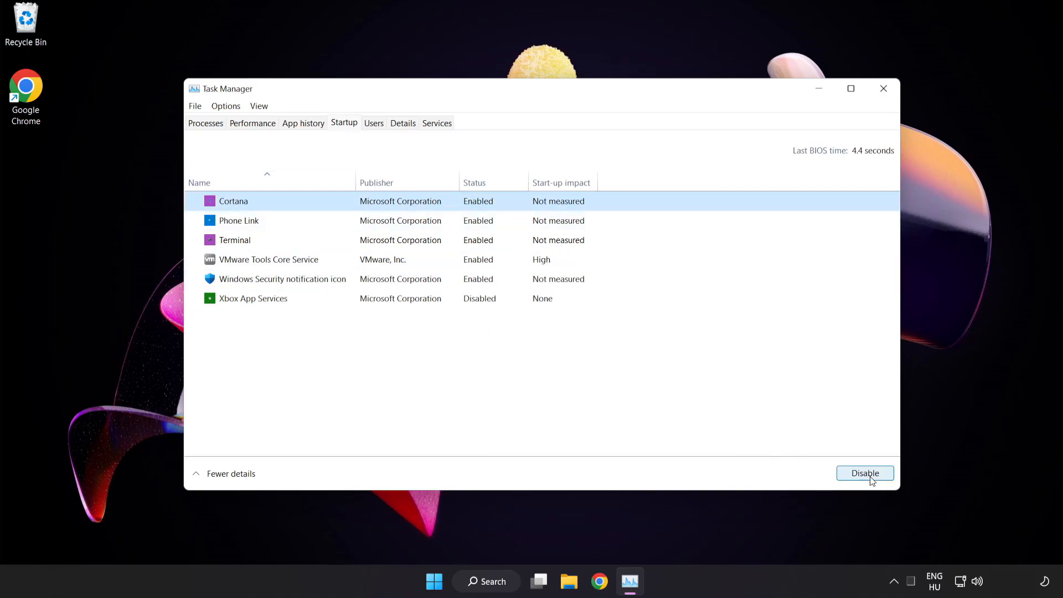
pyautogui.click(865, 473)
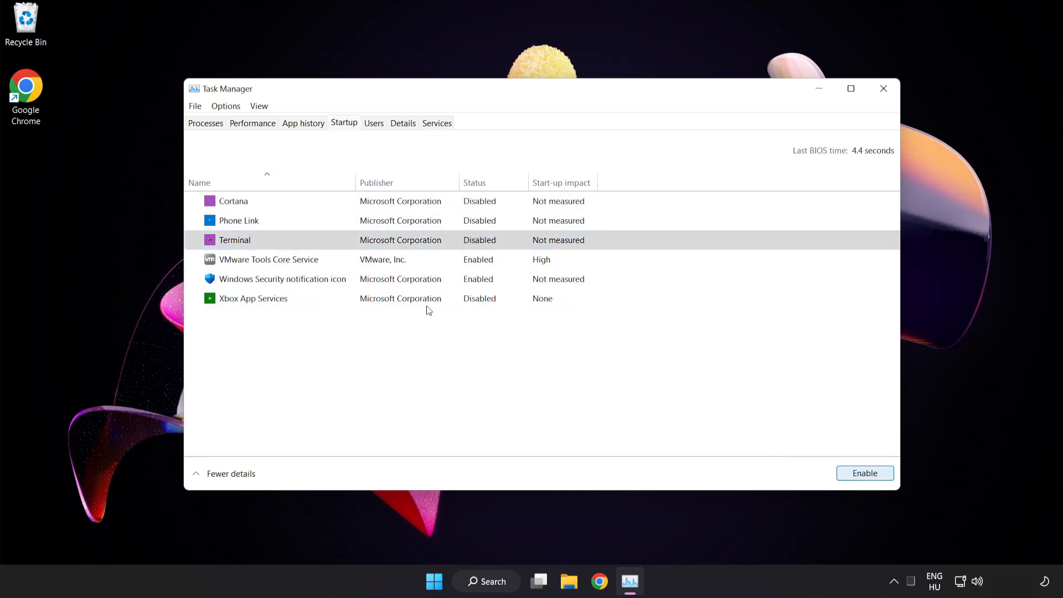
pyautogui.click(281, 280)
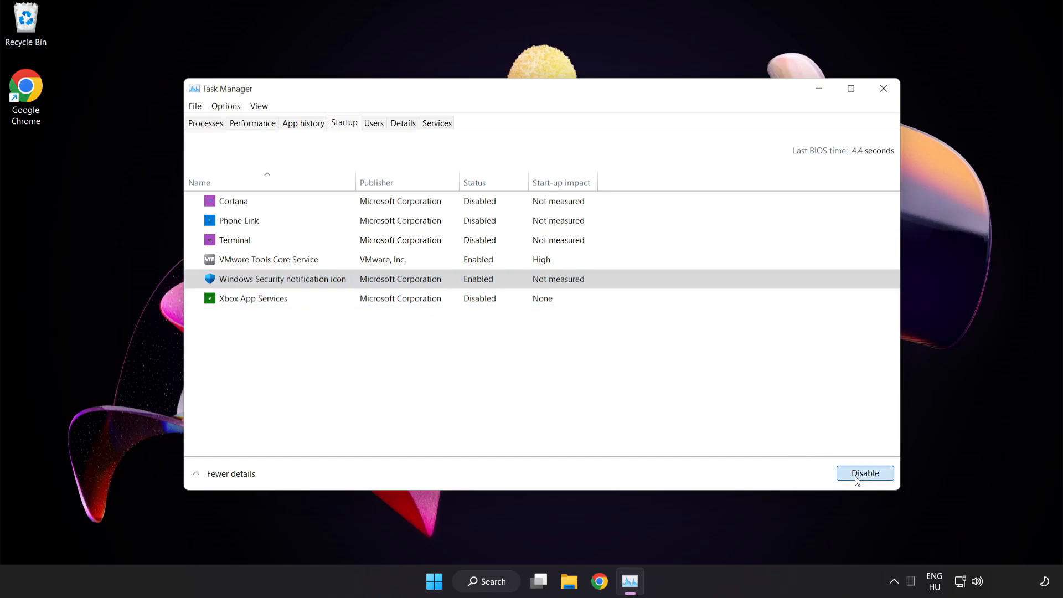
pyautogui.click(865, 473)
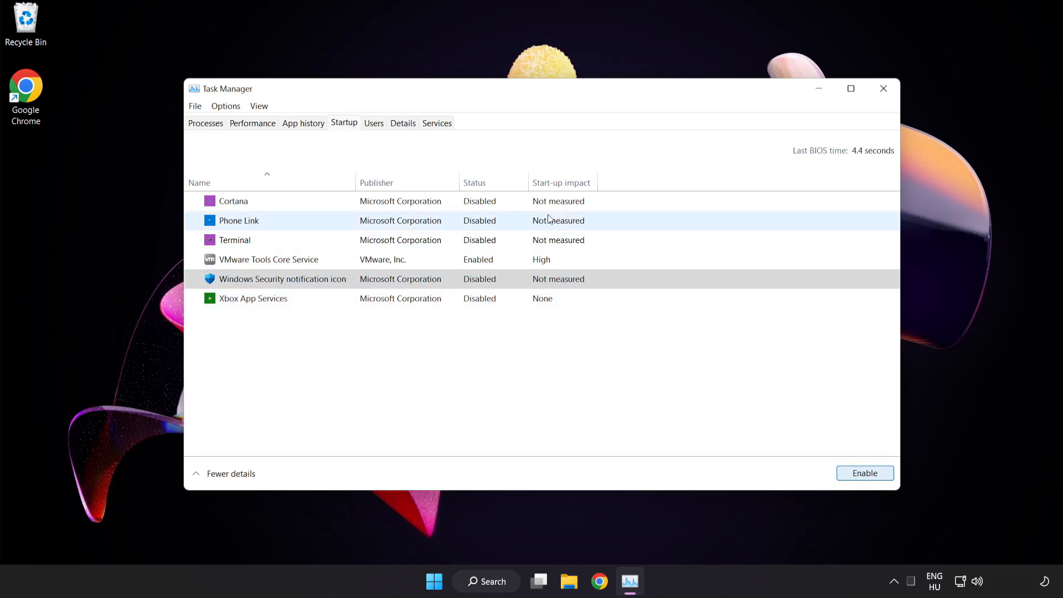
pyautogui.moveTo(884, 93)
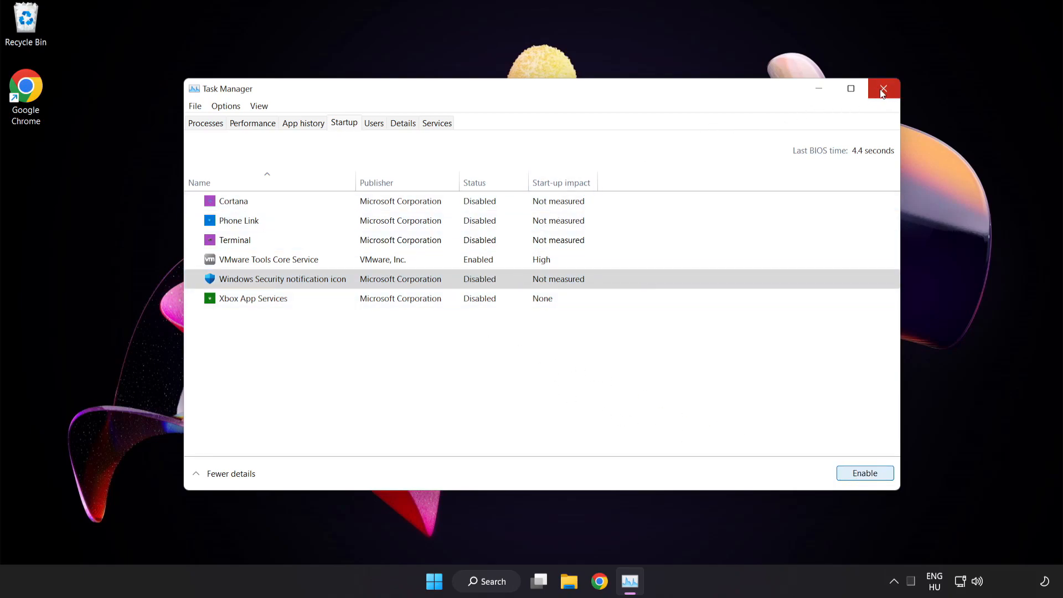
pyautogui.click(884, 89)
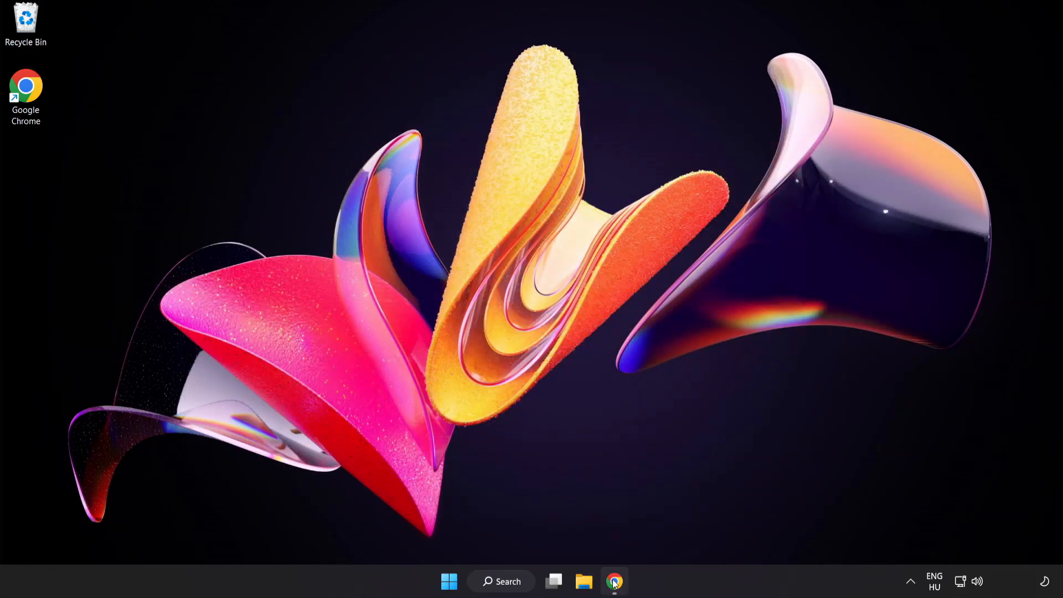
# Step: In Chrome, download the DirectX End-User Runtime Web Installer and run dxwebsetup (1).exe
pyautogui.click(614, 582)
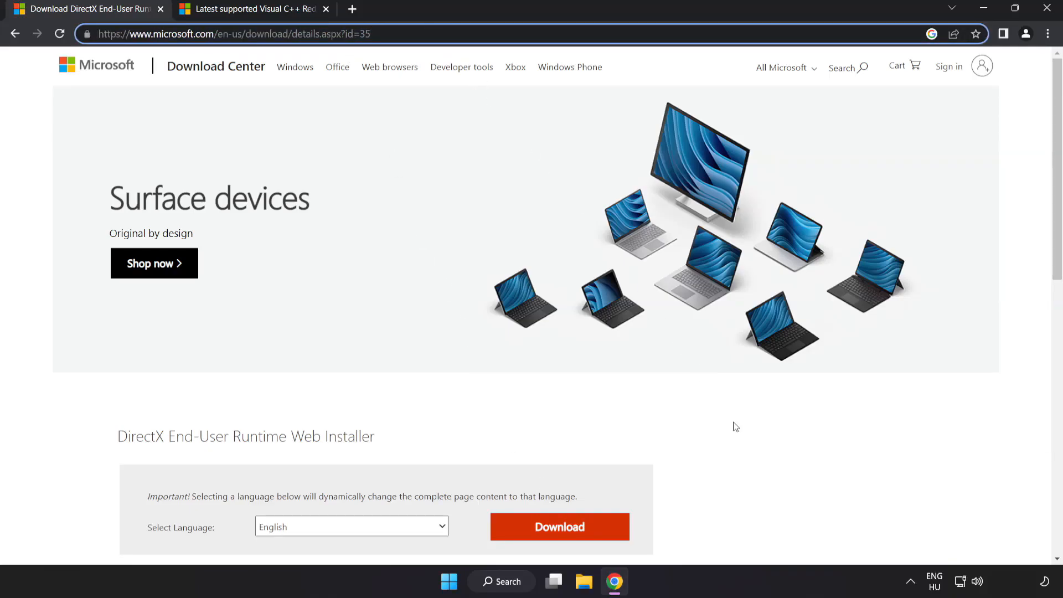
pyautogui.scroll(-3)
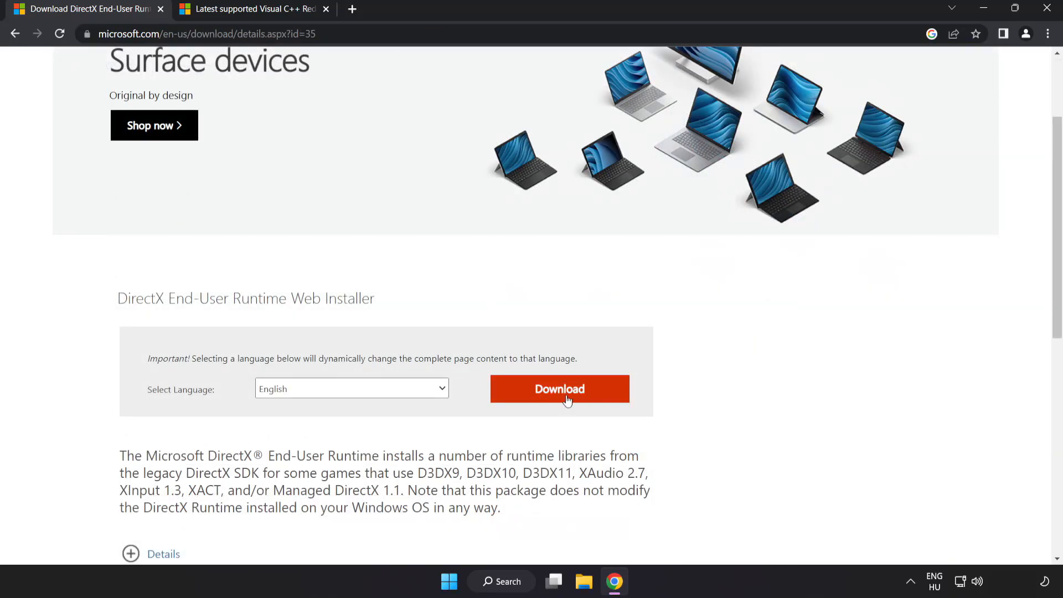
pyautogui.click(559, 388)
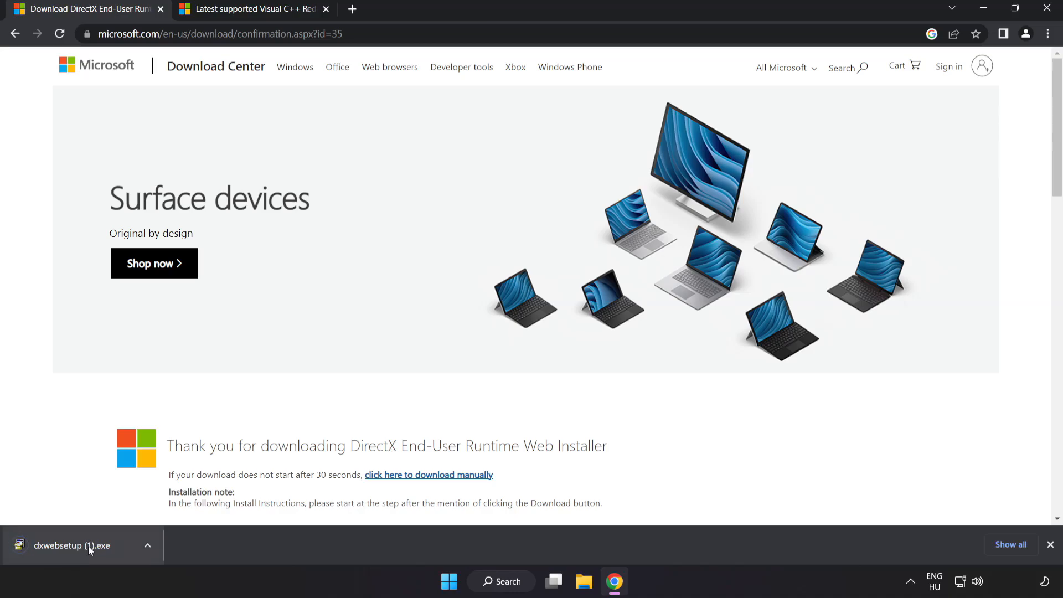
pyautogui.click(72, 545)
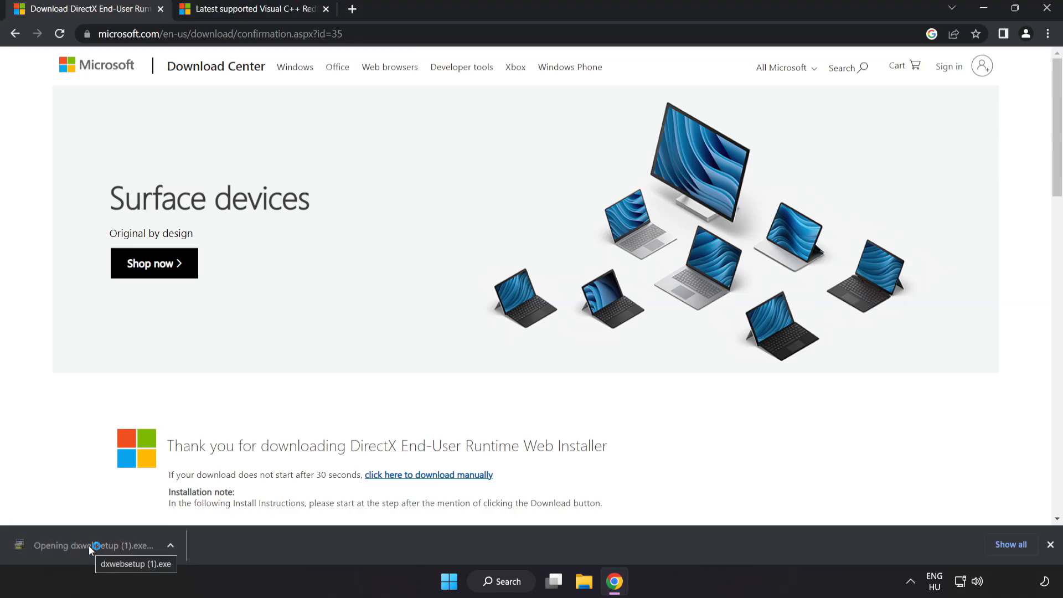
# Step: In DirectX Setup, accept the license agreement and continue to the next page
pyautogui.click(92, 545)
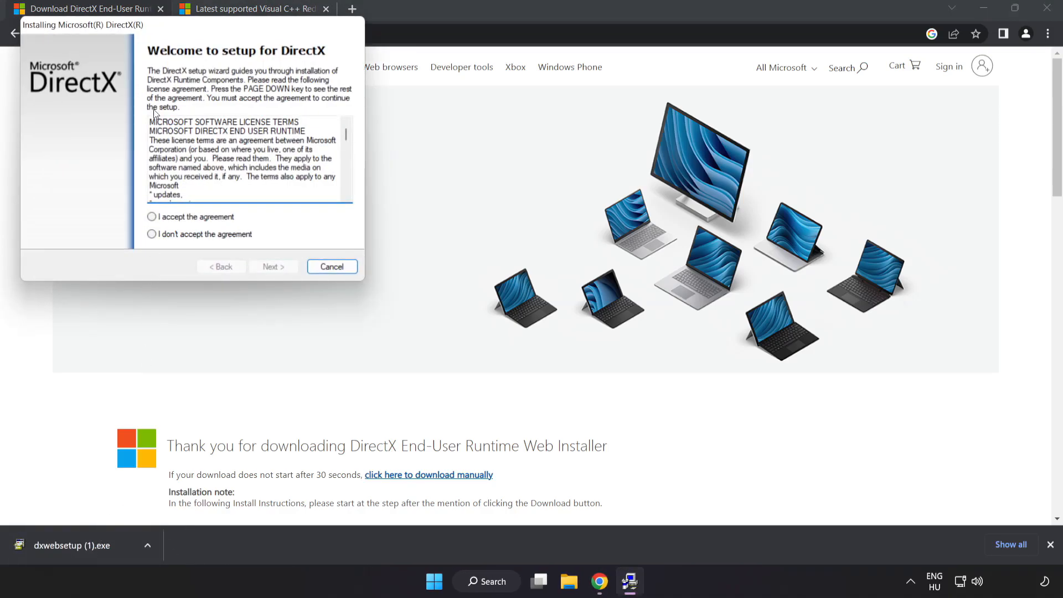
pyautogui.moveTo(81, 24); pyautogui.dragTo(410, 139)
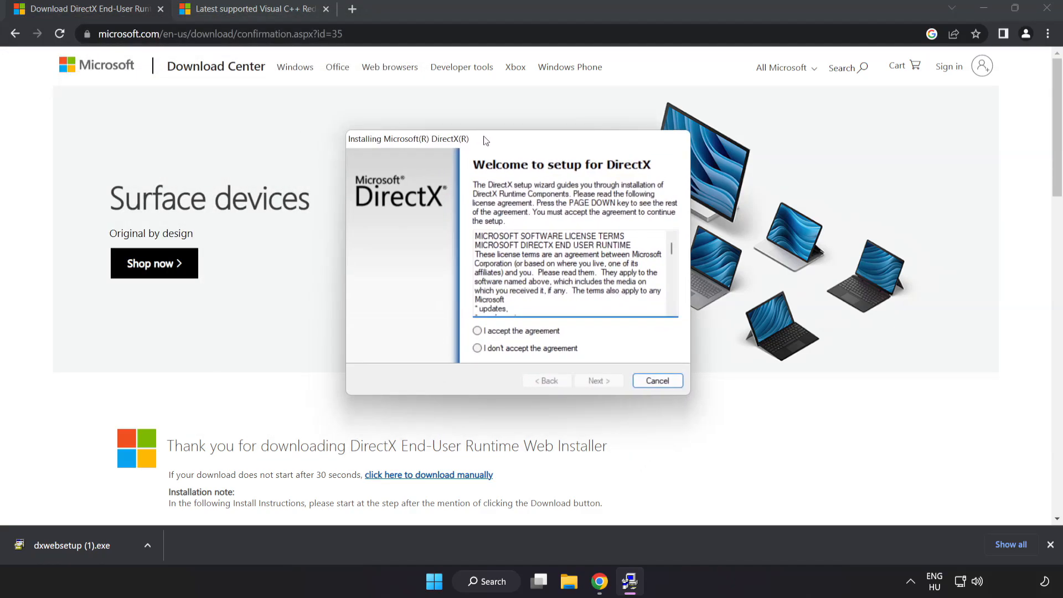
pyautogui.scroll(-3)
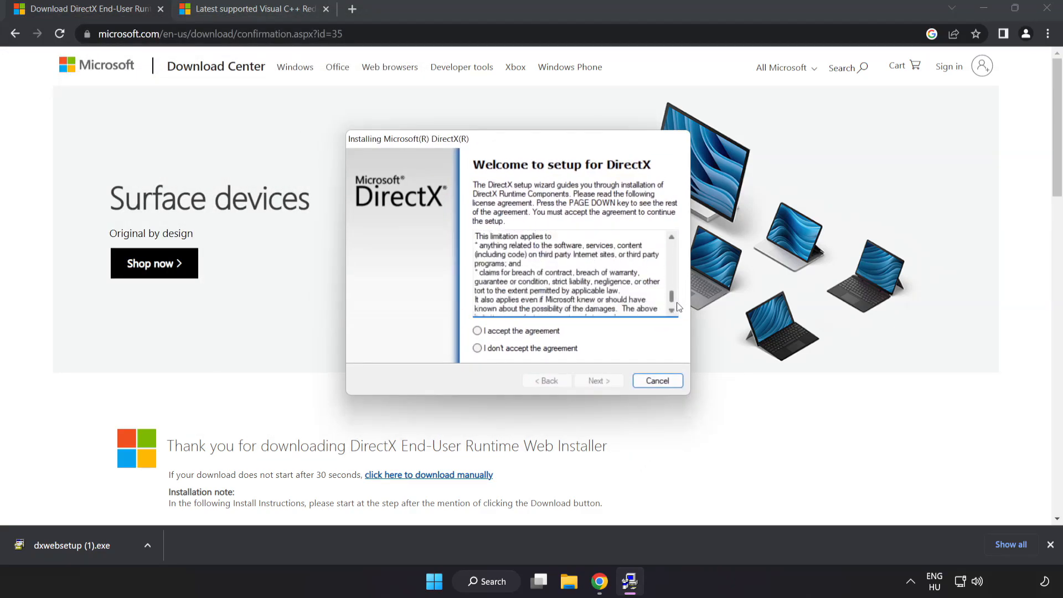
pyautogui.click(478, 330)
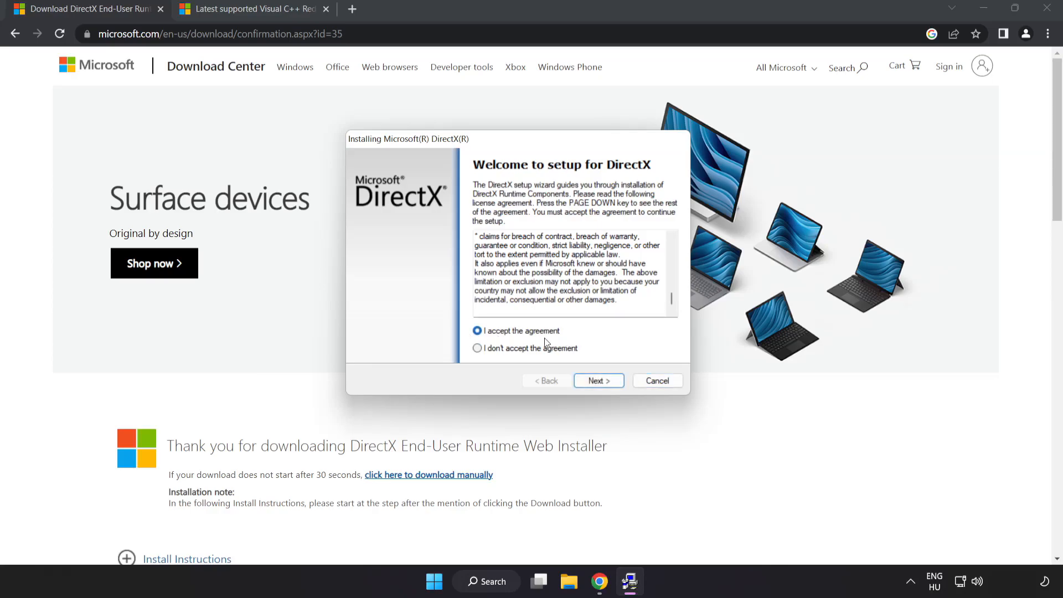
pyautogui.click(598, 381)
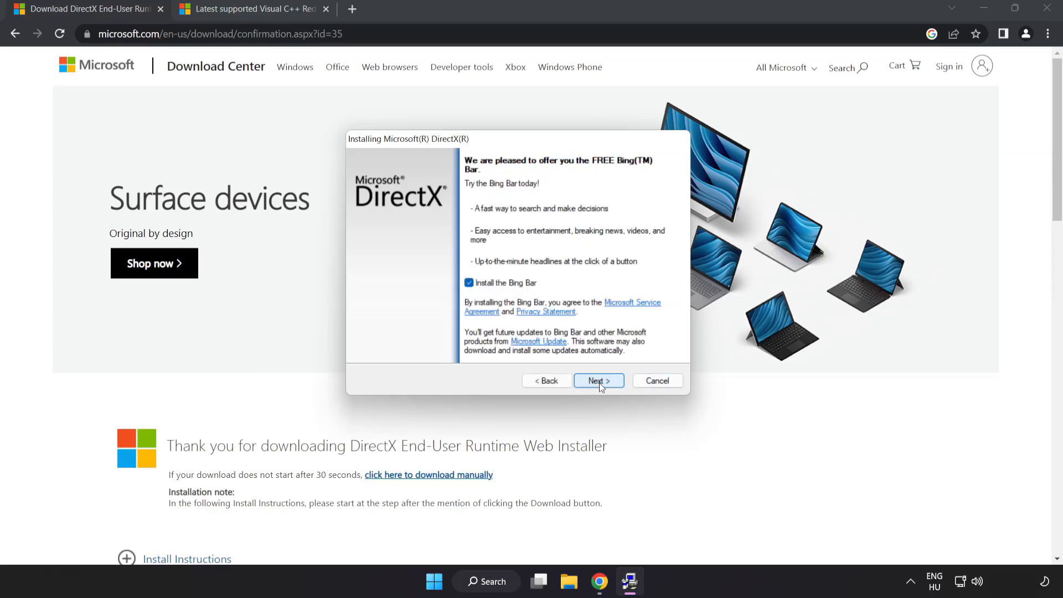
# Step: Decline the Bing Bar, proceed, and finish setup reporting DirectX already up to date
pyautogui.click(470, 282)
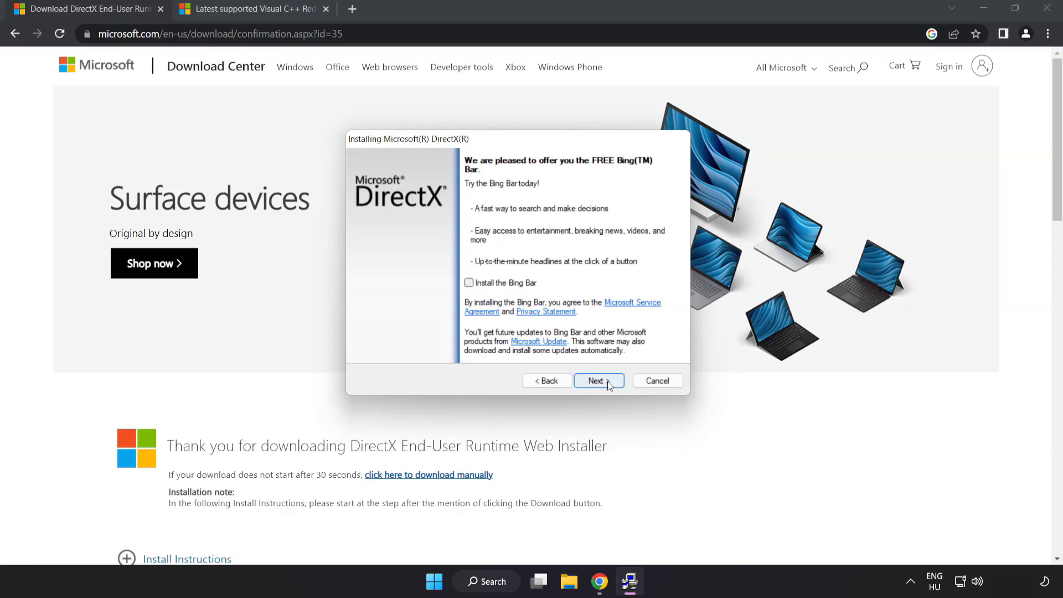
pyautogui.click(599, 381)
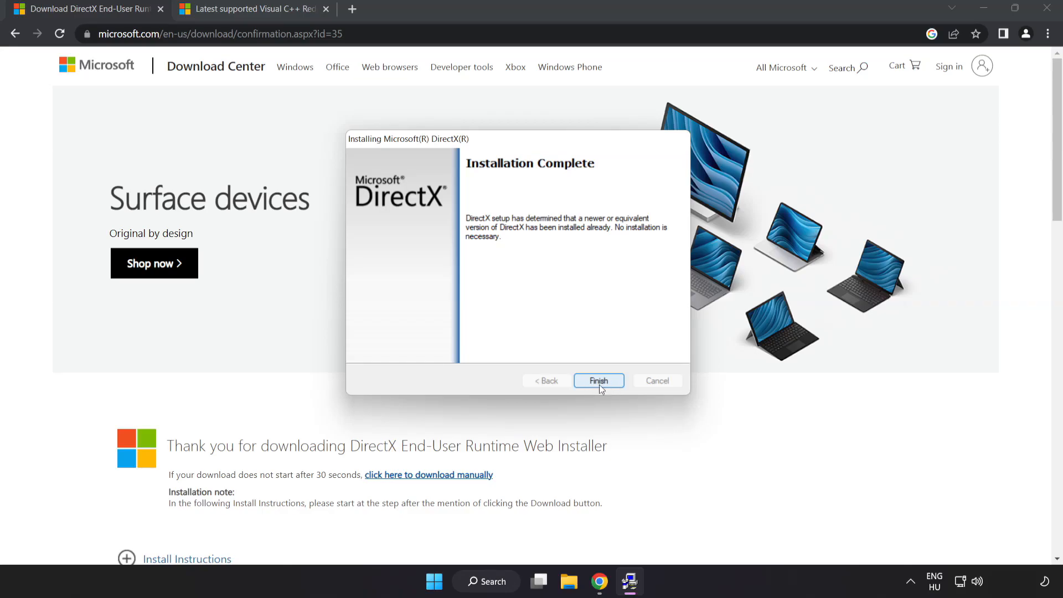
pyautogui.click(599, 381)
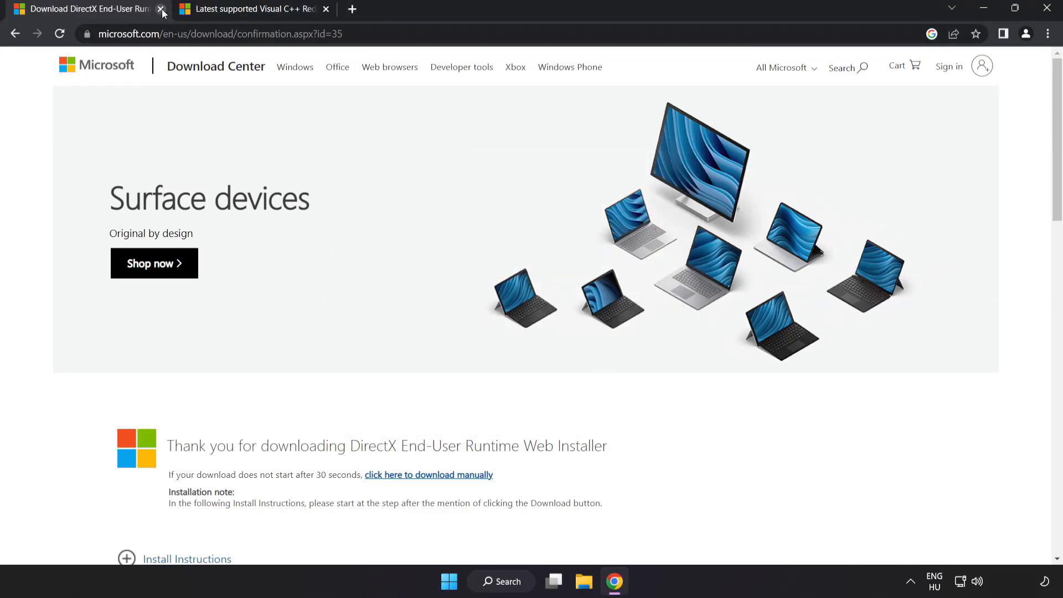
# Step: Close the DirectX page, download vc_redist.x64.exe and launch the downloaded ARM64 installer
pyautogui.click(162, 9)
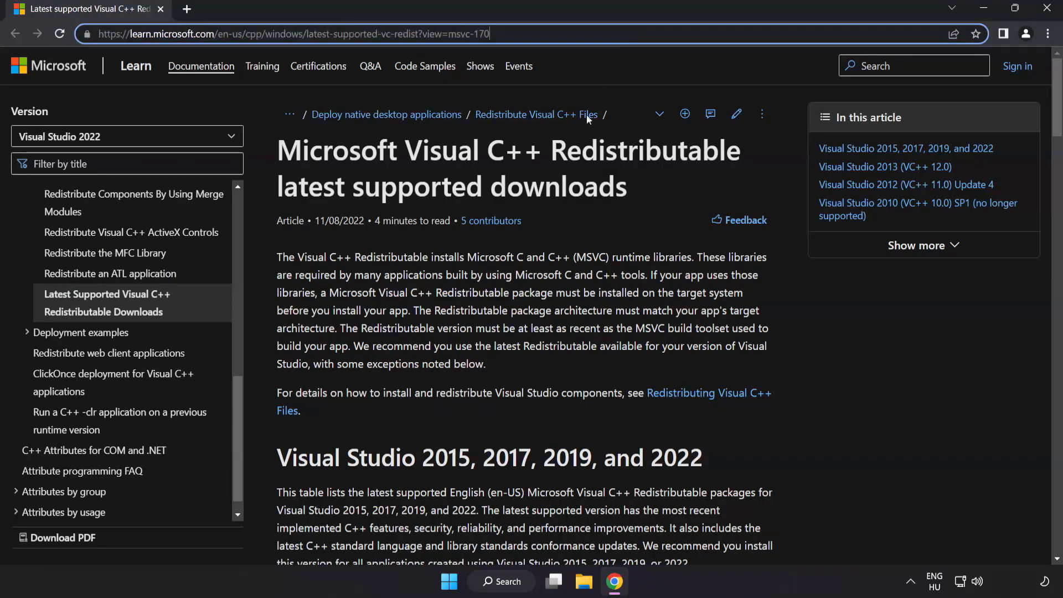
pyautogui.scroll(-3)
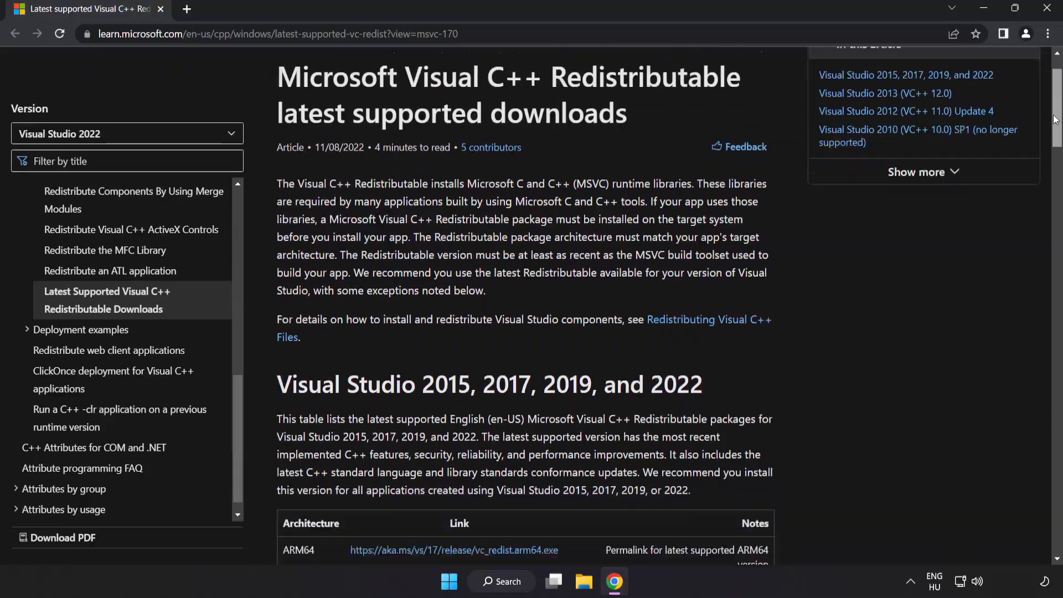
pyautogui.scroll(-3)
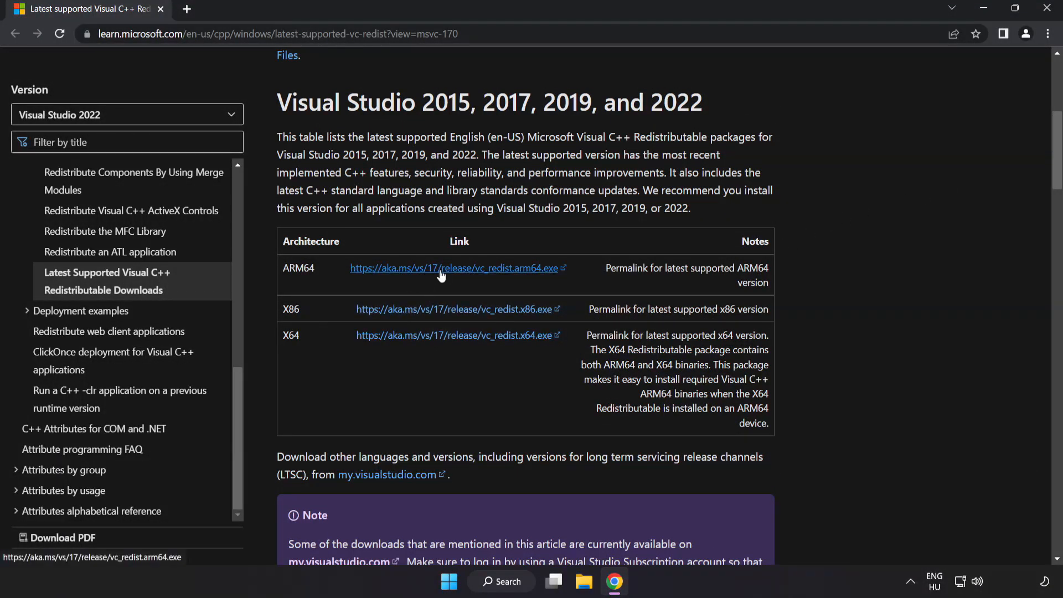
pyautogui.click(456, 334)
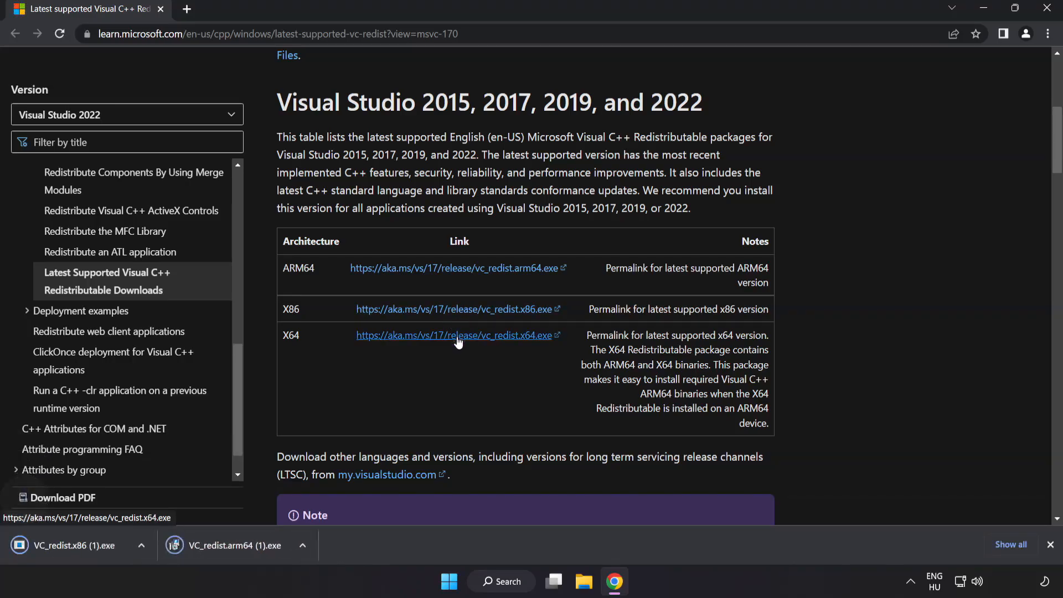
pyautogui.click(456, 336)
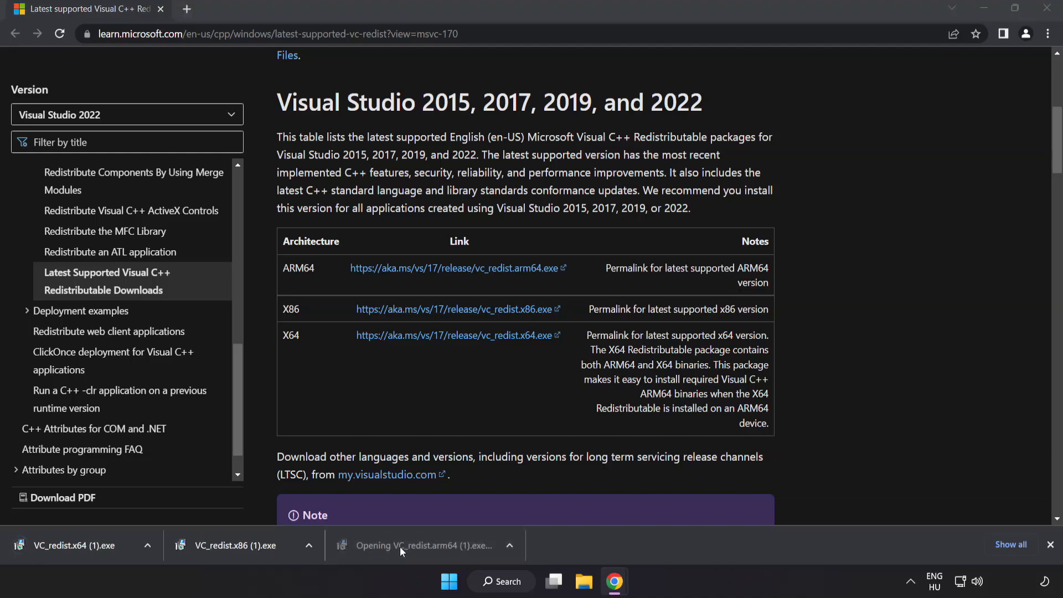
# Step: Accept the license and run the ARM64 redistributable setup, which fails as unsupported
pyautogui.click(403, 545)
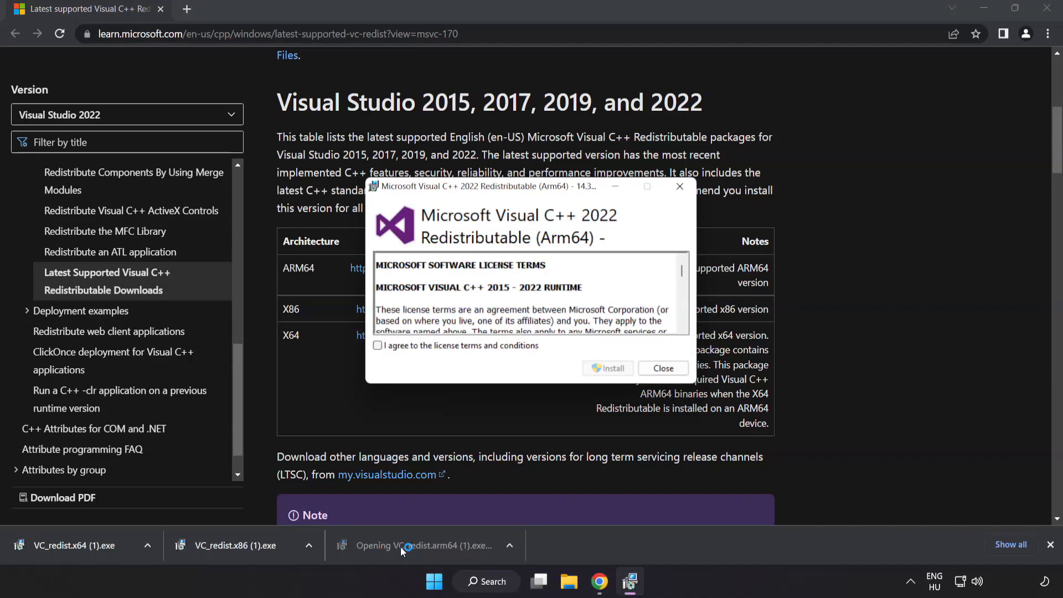
pyautogui.scroll(-3)
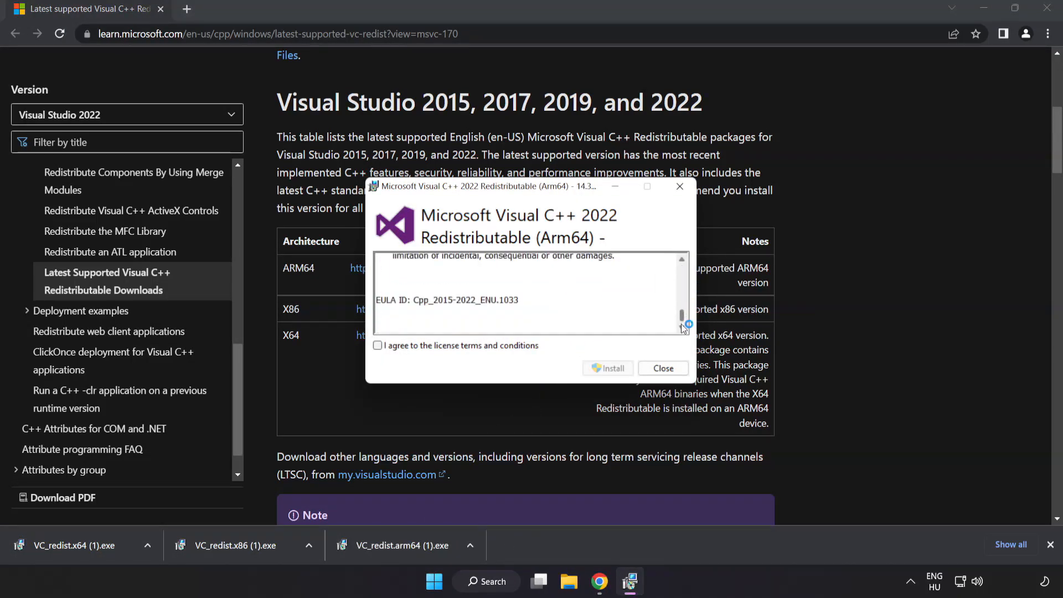
pyautogui.click(377, 345)
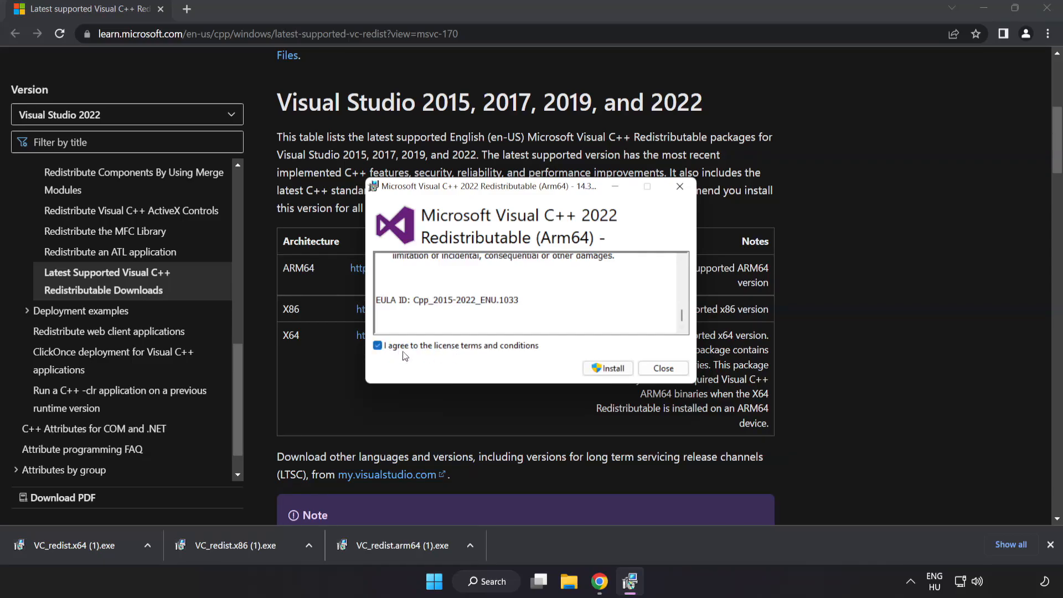
pyautogui.click(608, 369)
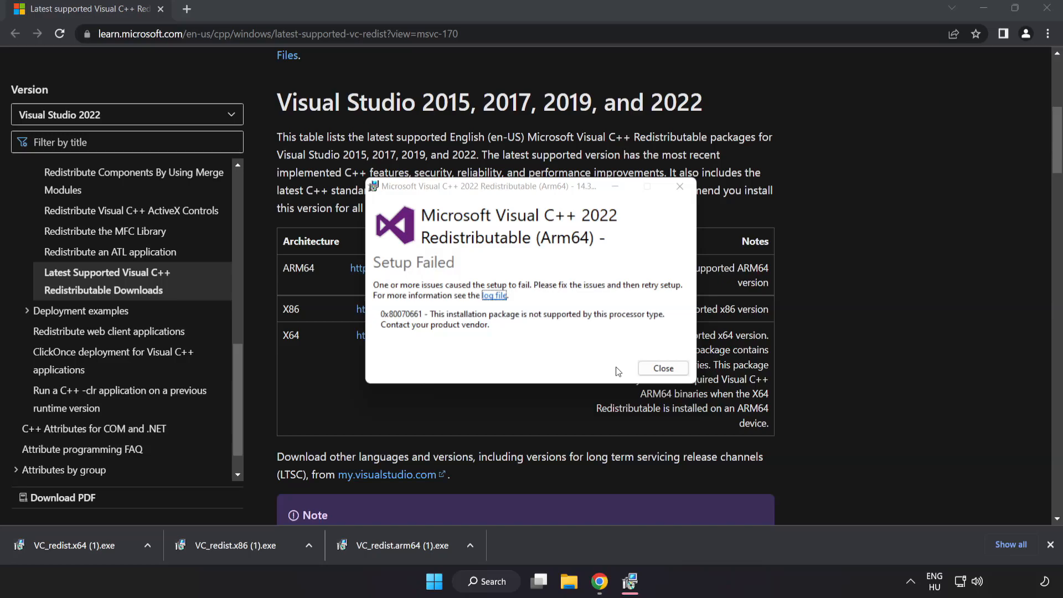
pyautogui.click(662, 369)
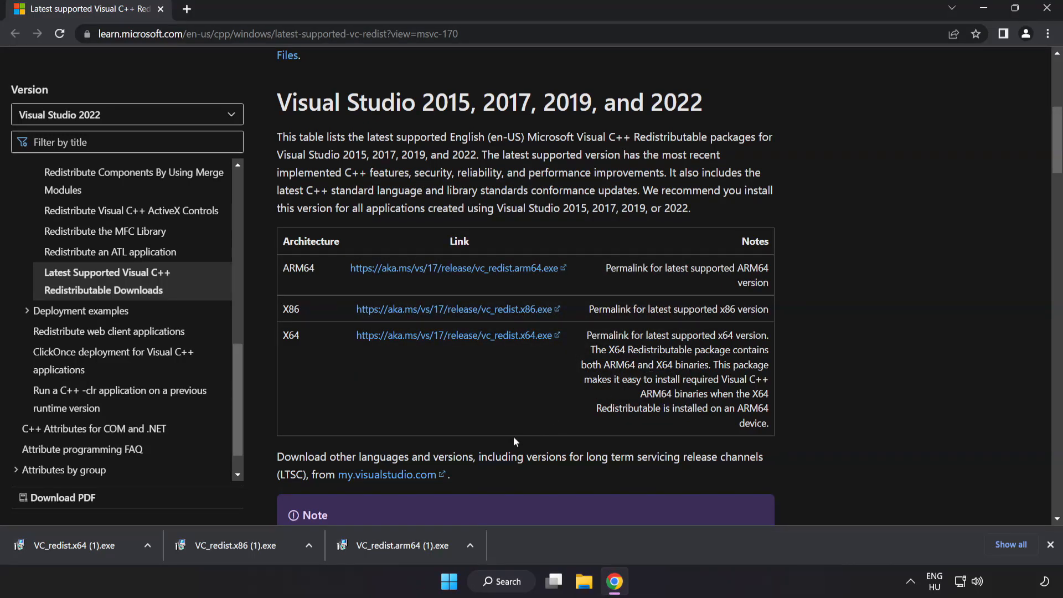
# Step: Install the x86 redistributable successfully, then run the x64 installer, which fails
pyautogui.click(249, 545)
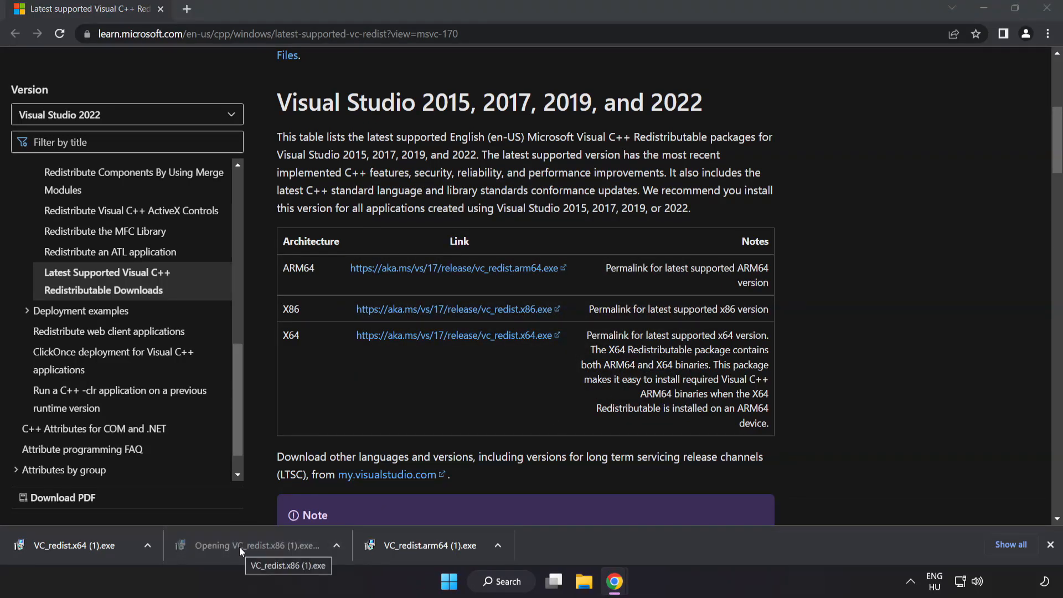
pyautogui.click(255, 545)
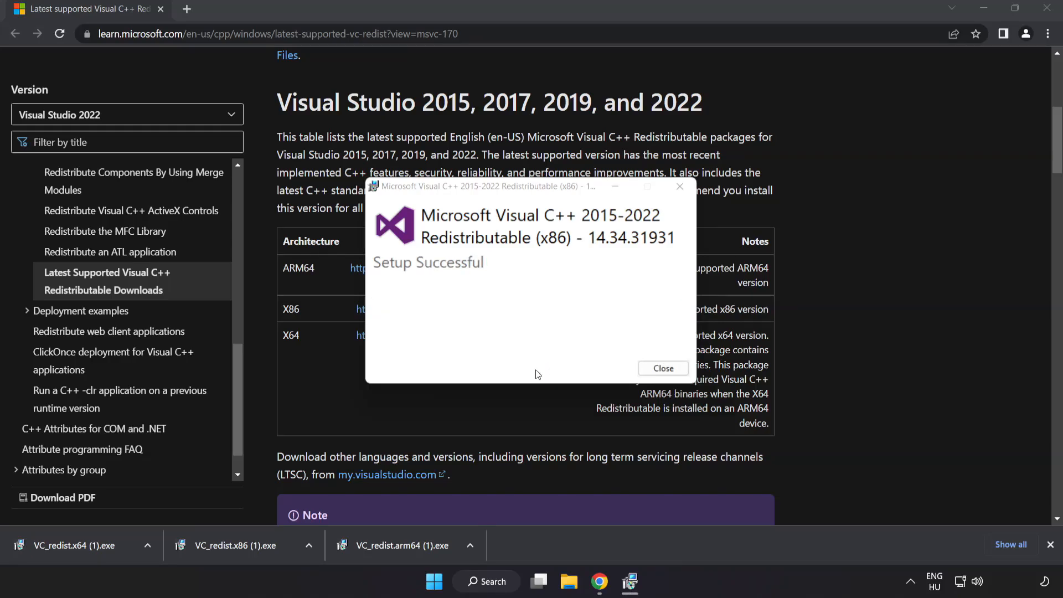
pyautogui.click(663, 369)
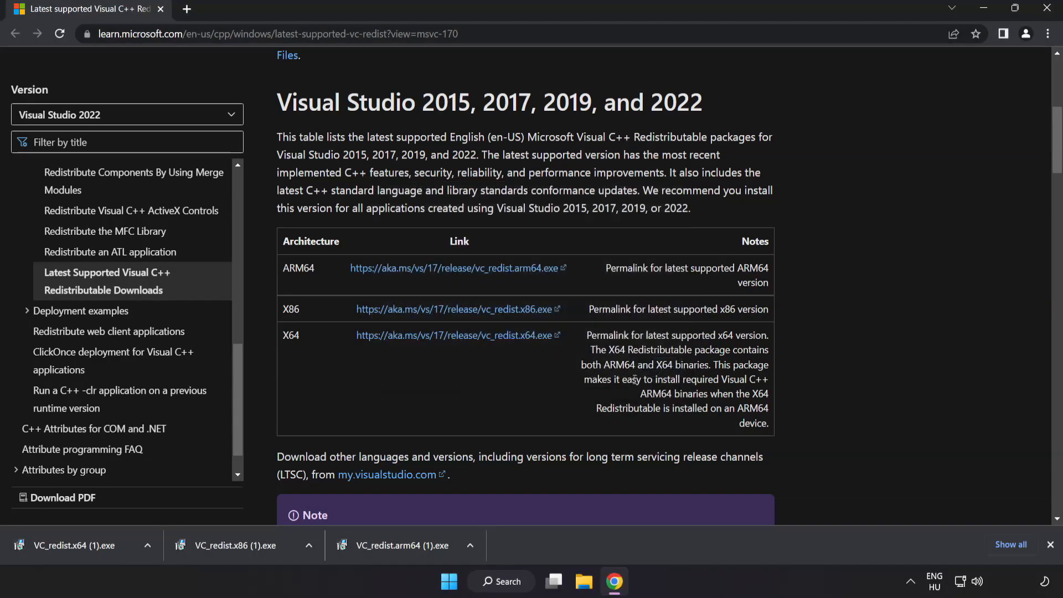
pyautogui.click(72, 546)
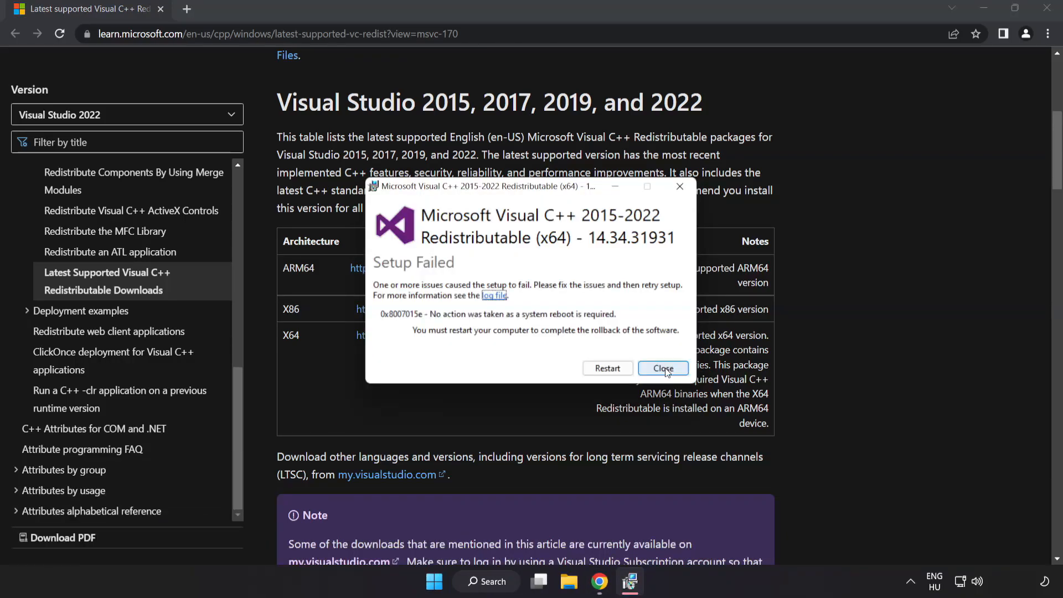
pyautogui.click(663, 369)
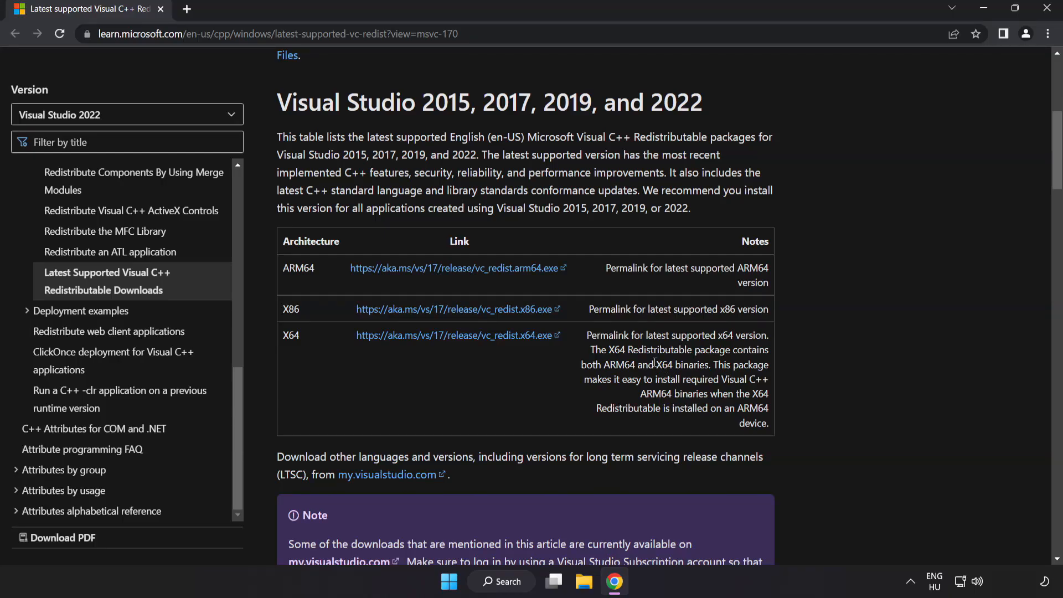
pyautogui.moveTo(1047, 6)
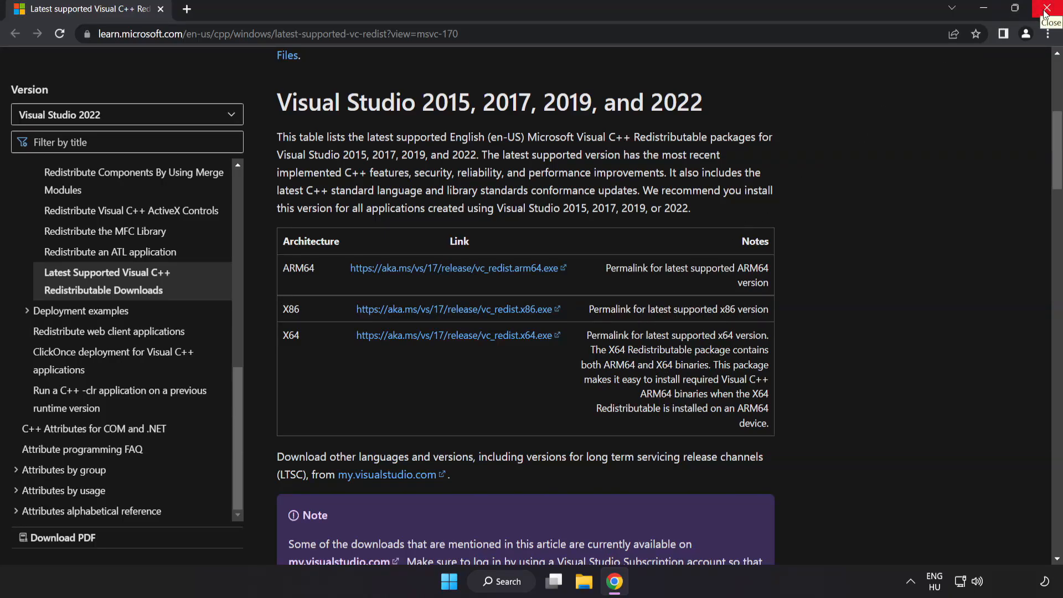
# Step: Close Chrome and search Windows for 'cmd', showing Command Prompt's context options
pyautogui.click(1046, 9)
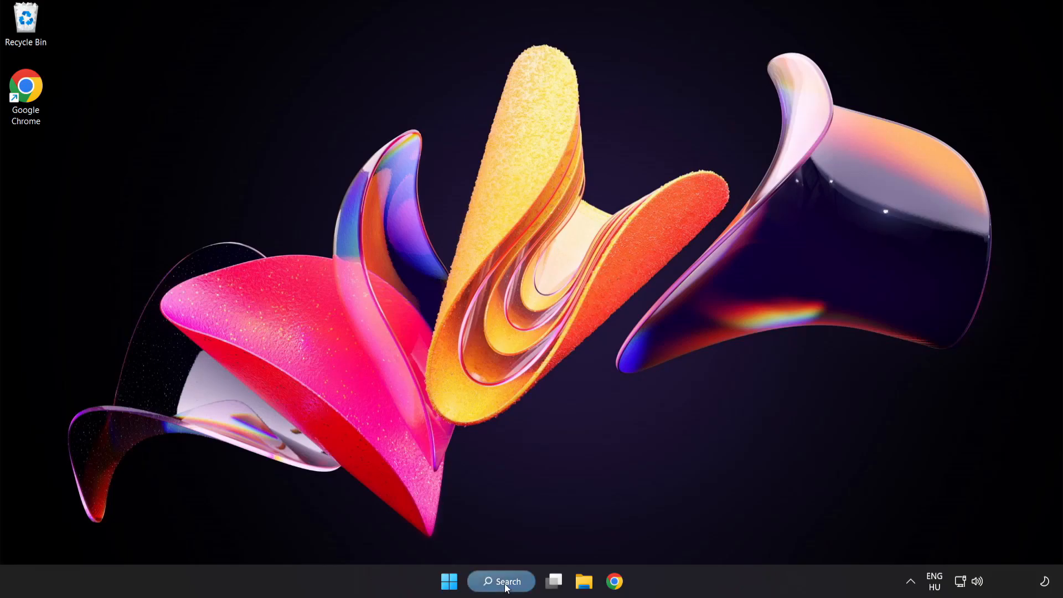
pyautogui.click(501, 581)
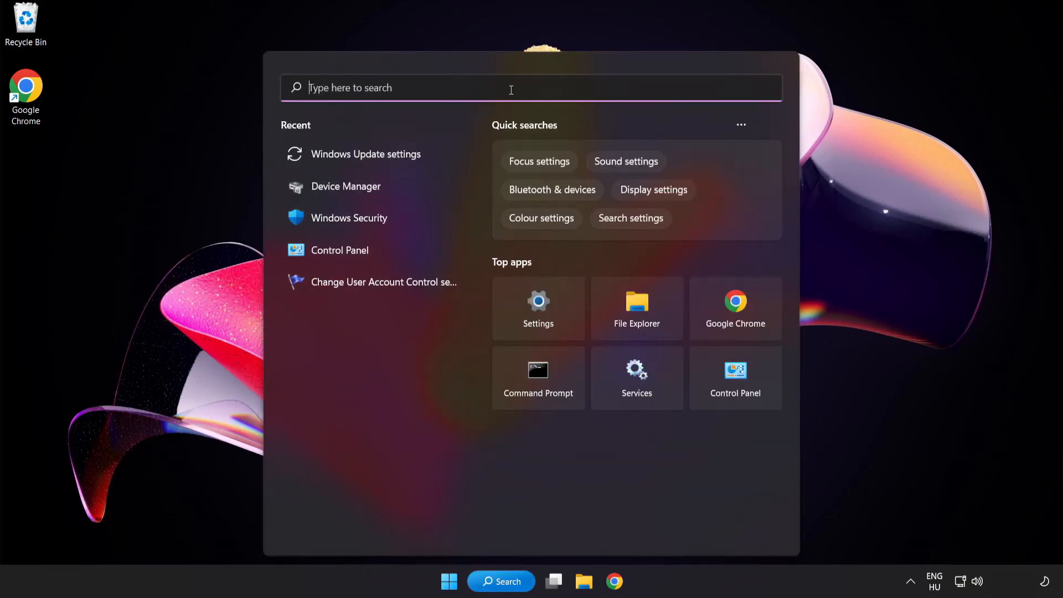
pyautogui.write('cmd')
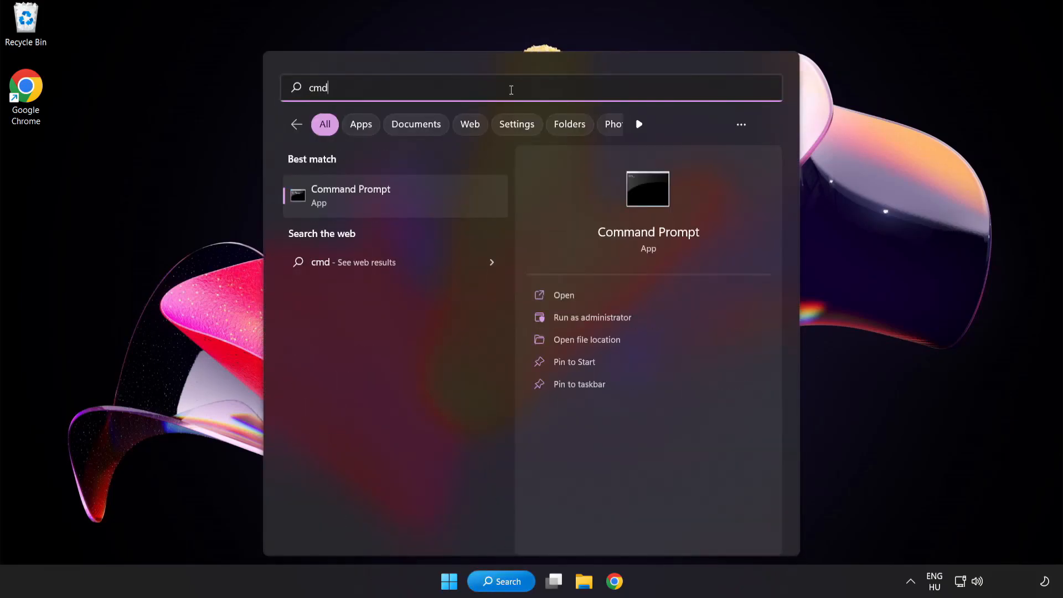
pyautogui.rightClick(350, 196)
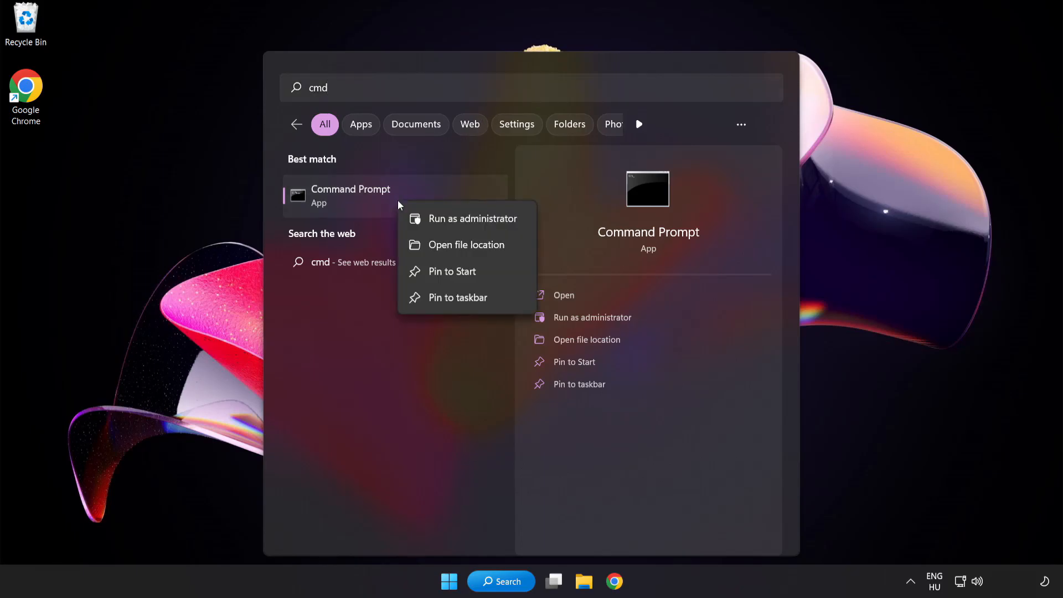
pyautogui.moveTo(449, 226)
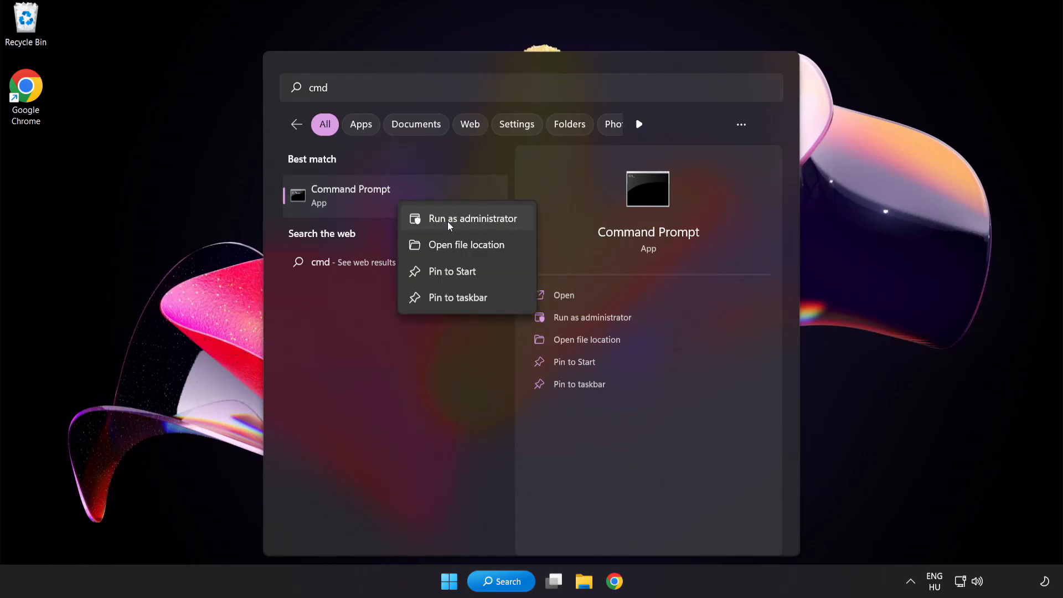
# Step: Run 'sfc /scannow' in an administrator Command Prompt; no integrity violations found
pyautogui.click(473, 218)
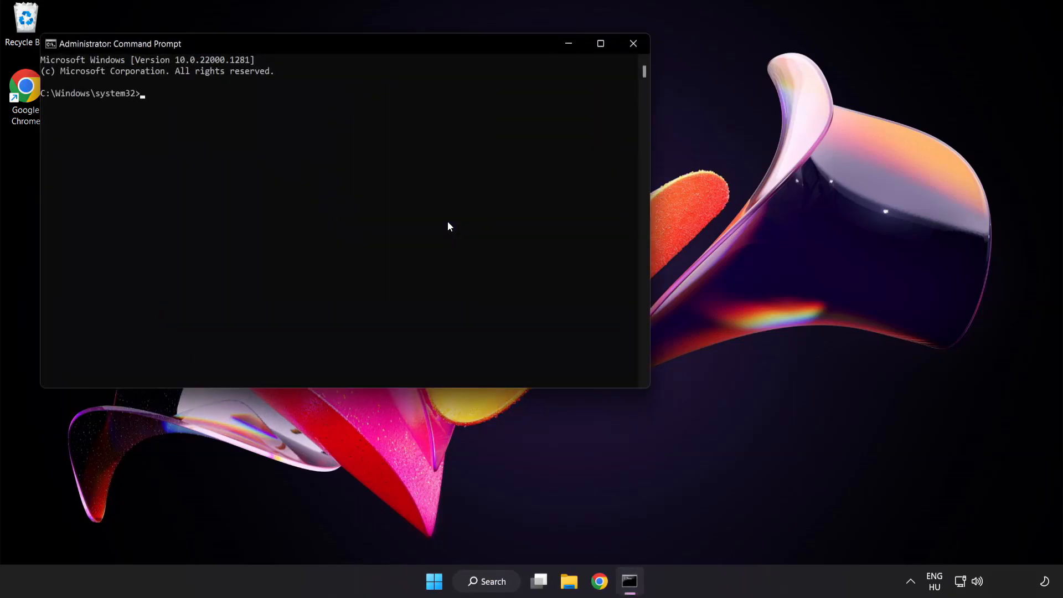
pyautogui.moveTo(304, 47)
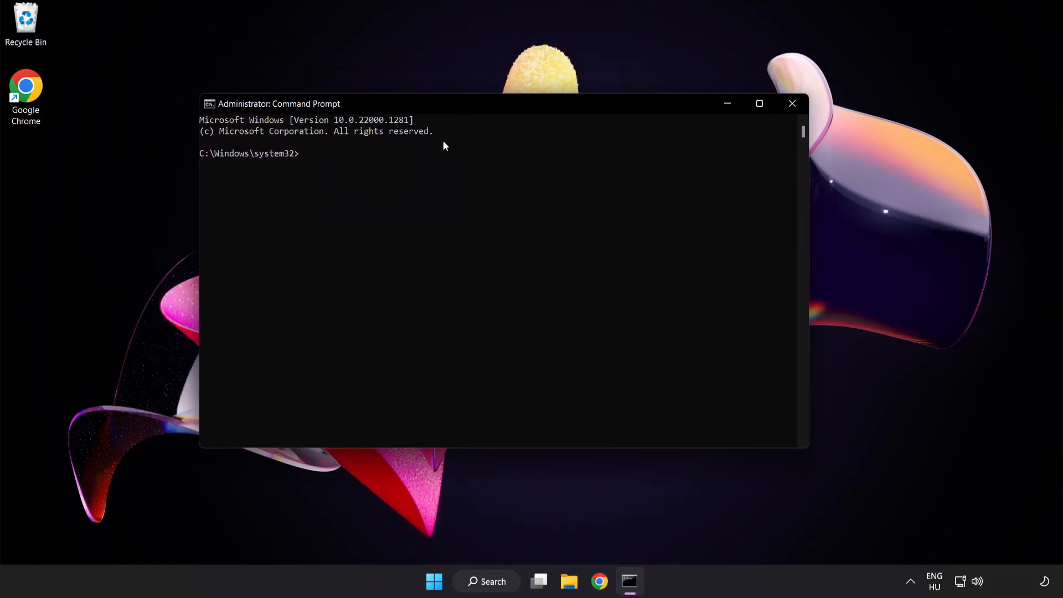
pyautogui.write('sfc')
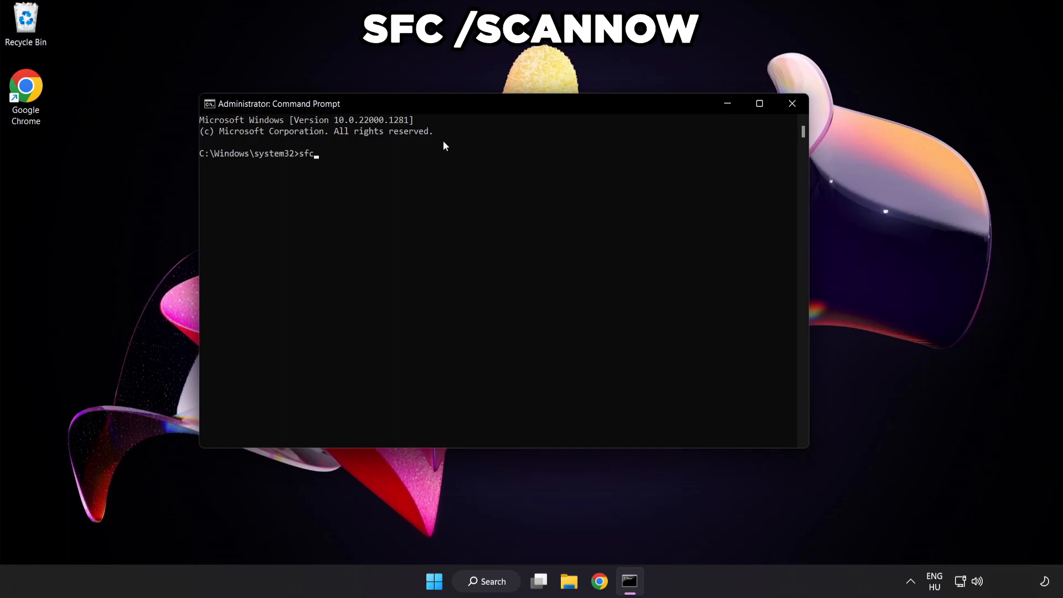
pyautogui.write('/scann')
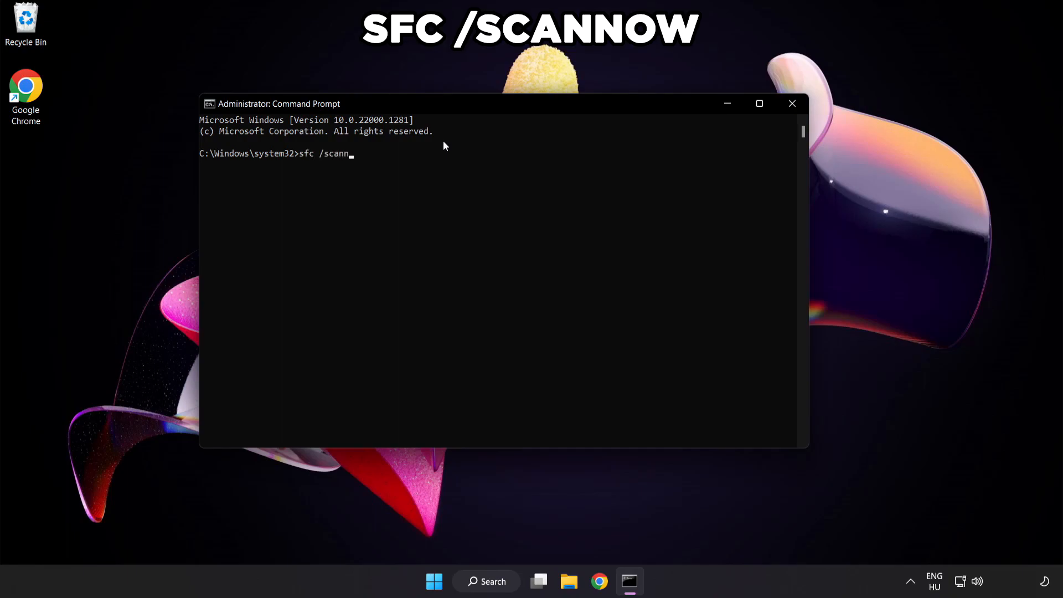
pyautogui.press('enter')
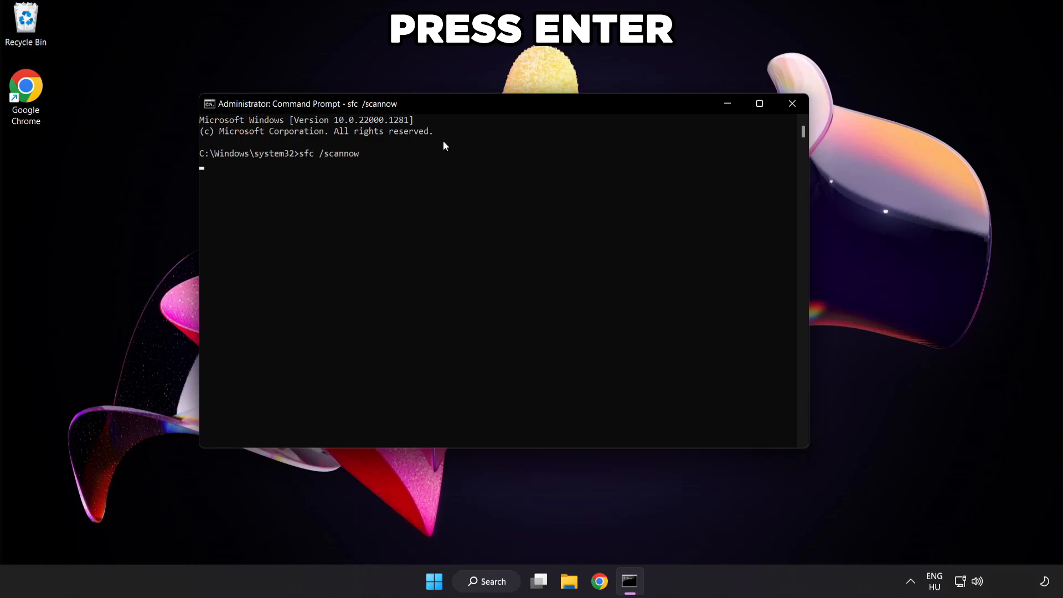
pyautogui.press('Enter')
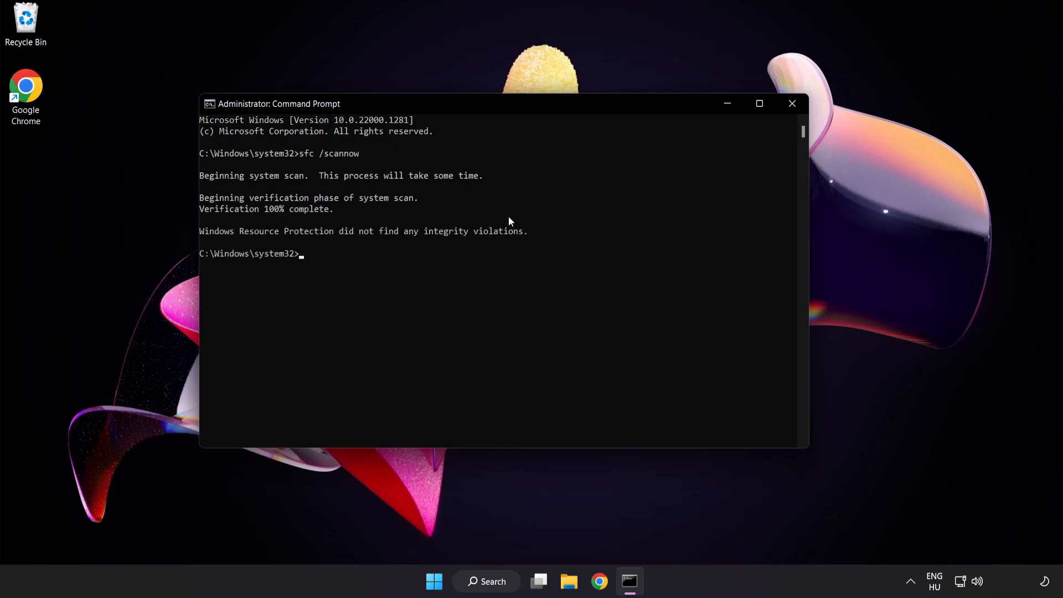
pyautogui.moveTo(503, 218)
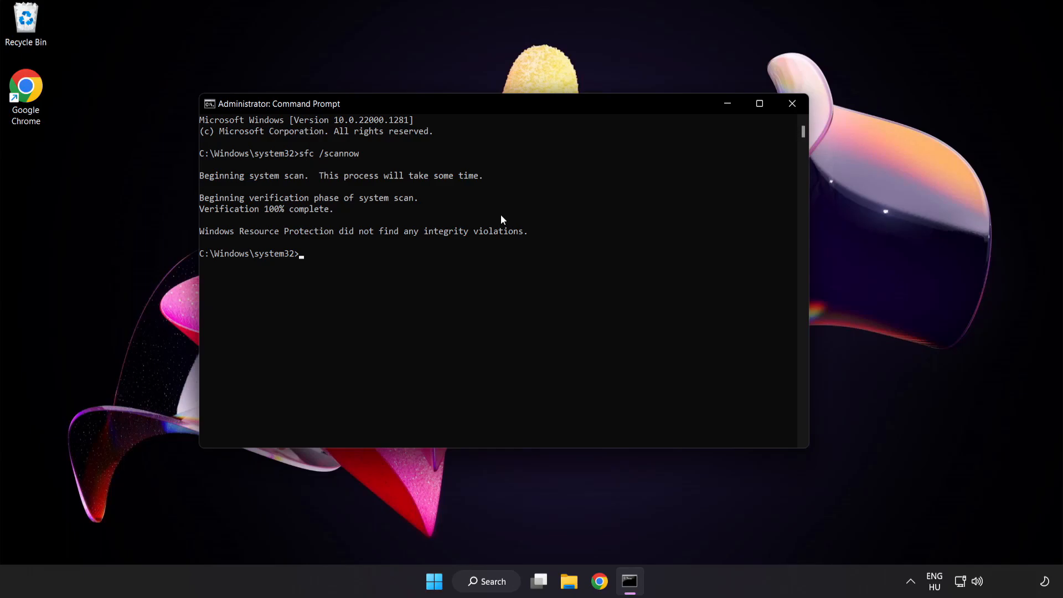
pyautogui.moveTo(792, 104)
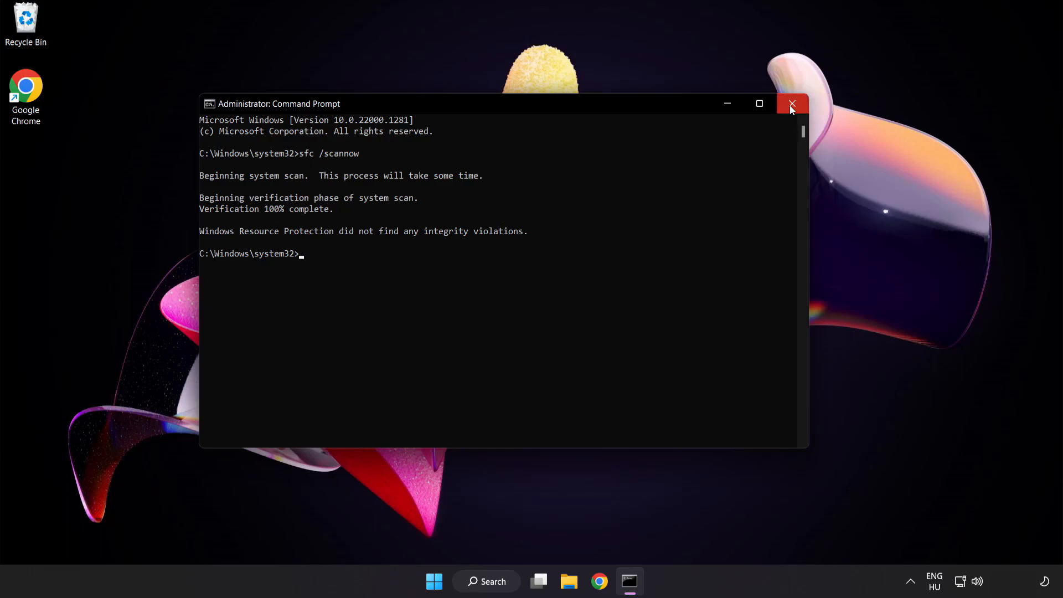
# Step: Close Command Prompt and show the Start menu's power options for restarting
pyautogui.click(792, 104)
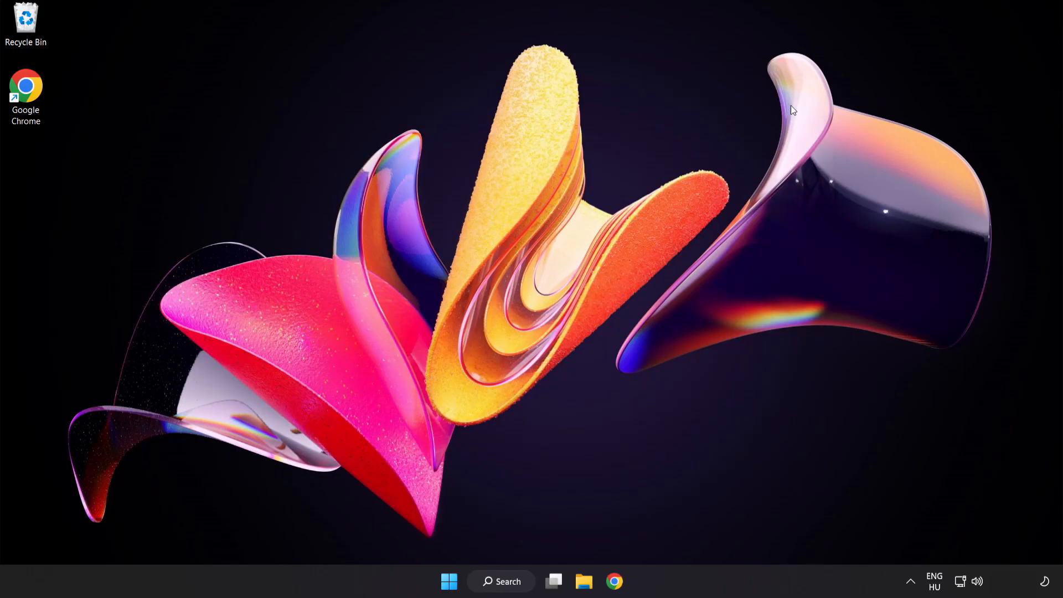
pyautogui.click(449, 582)
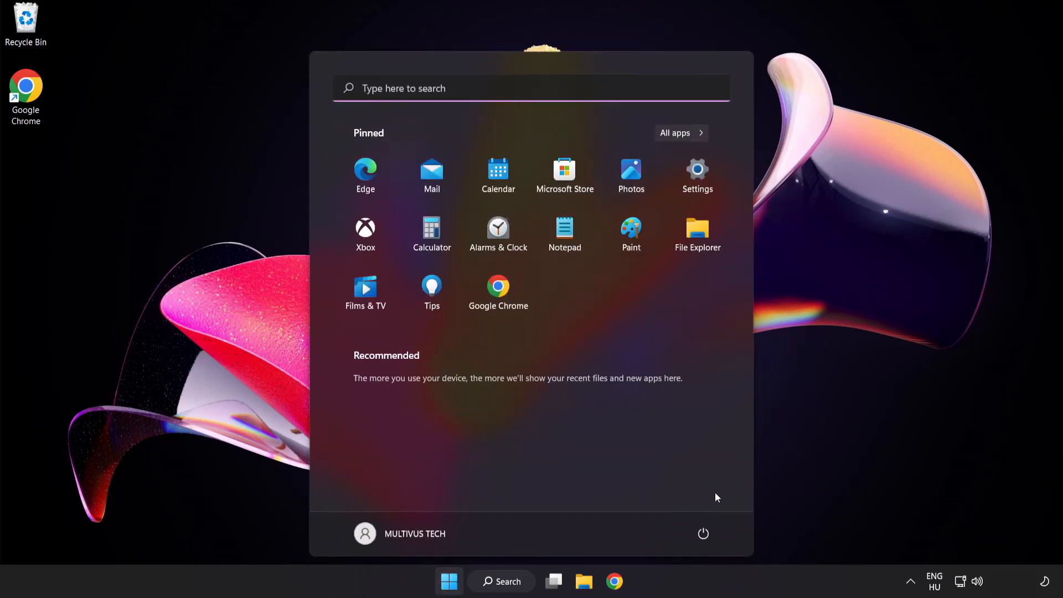
pyautogui.click(702, 533)
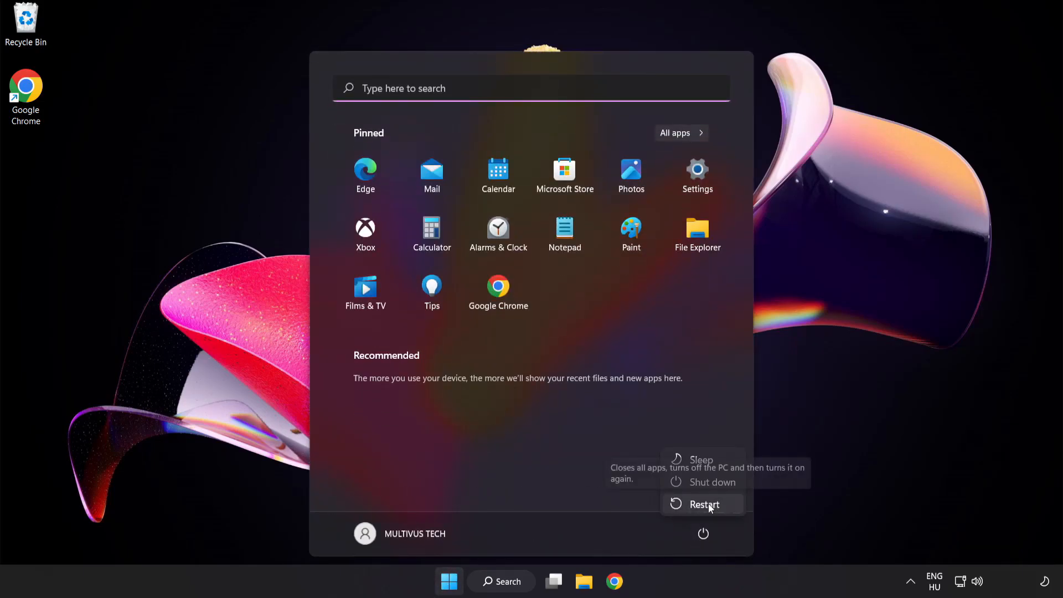